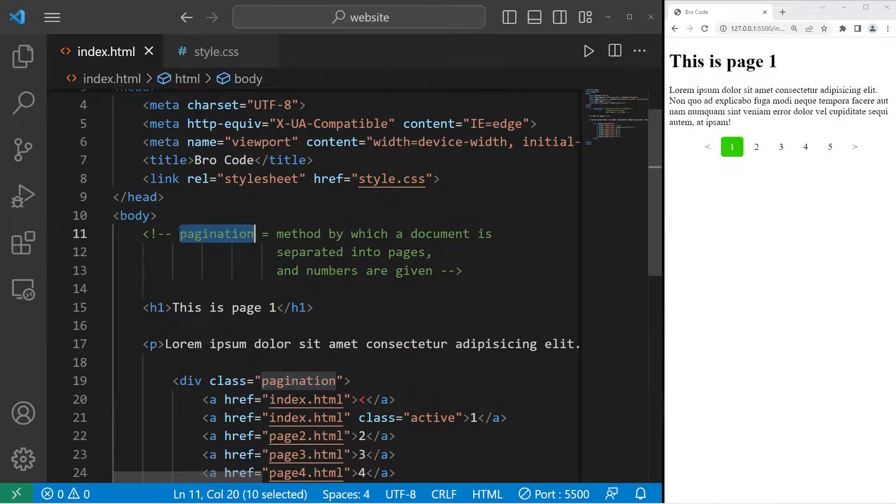
Step: Try the finished pagination bar in the preview, moving between pages with the arrows and numbers
{"action": "left_click", "coordinate": [284, 234]}
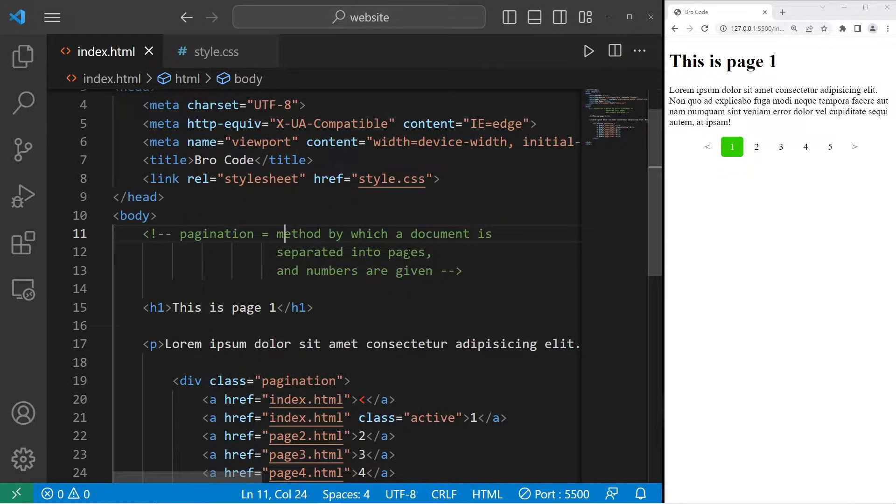
{"action": "left_click", "coordinate": [463, 271]}
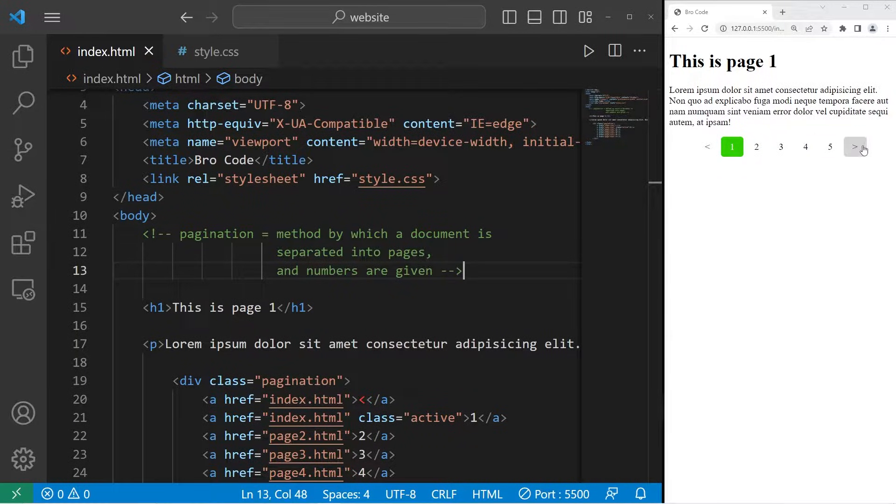
{"action": "left_click", "coordinate": [855, 147]}
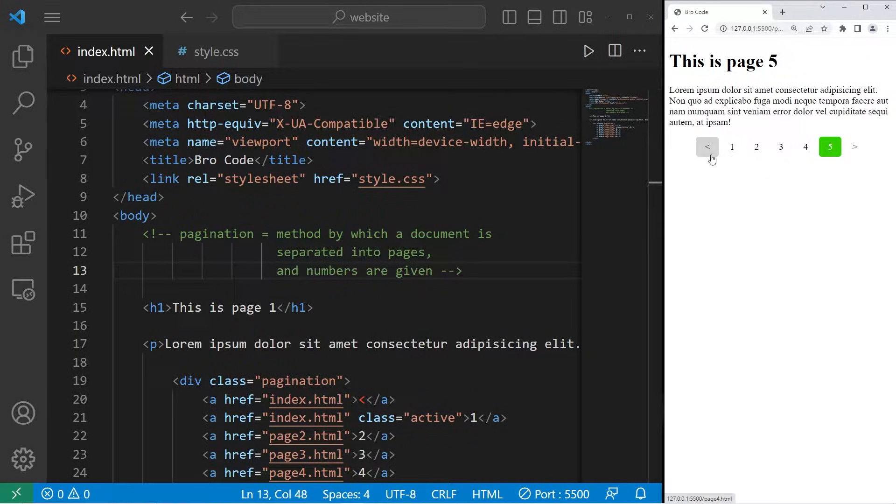
{"action": "left_click", "coordinate": [707, 147]}
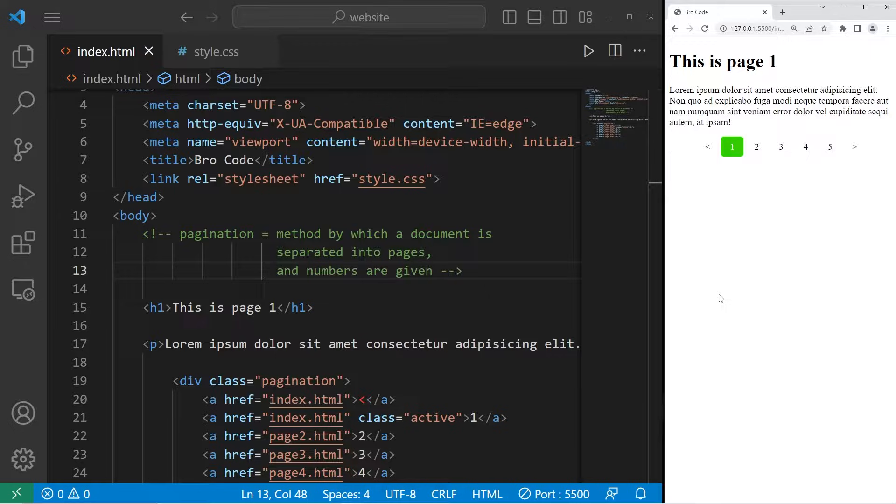
{"action": "mouse_move", "coordinate": [735, 158]}
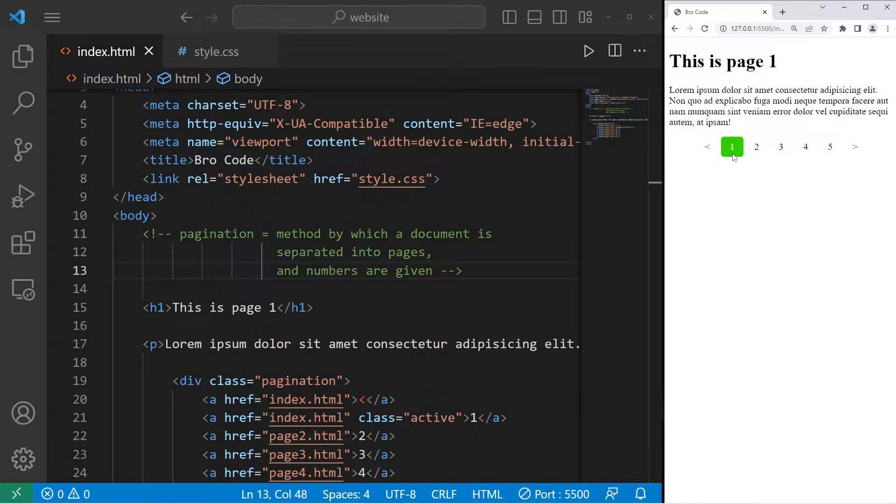
{"action": "left_click", "coordinate": [829, 147]}
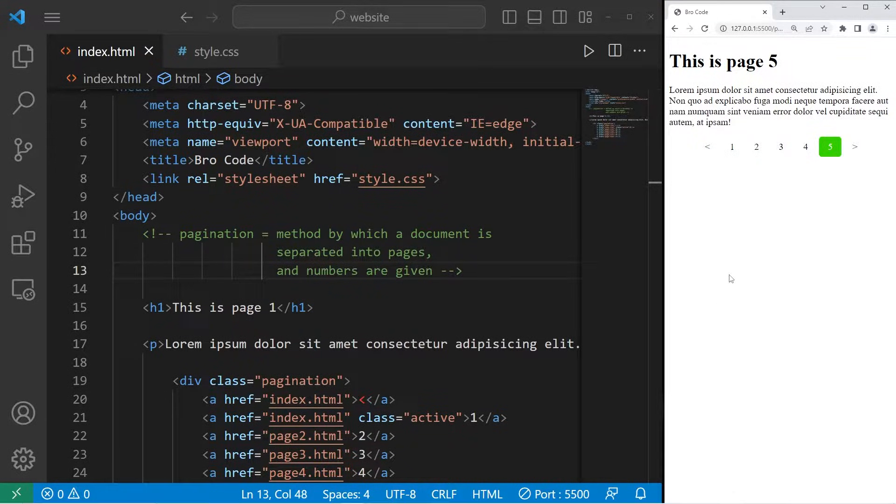
{"action": "left_click", "coordinate": [731, 146]}
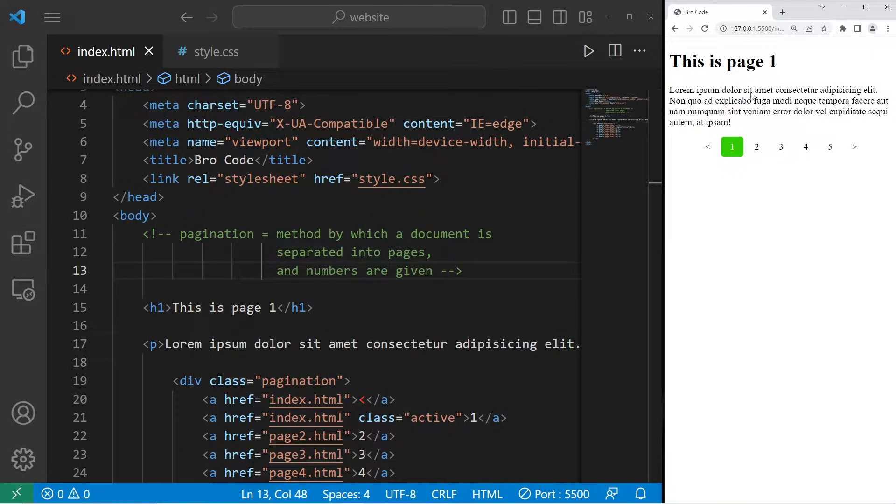
{"action": "left_click", "coordinate": [806, 147]}
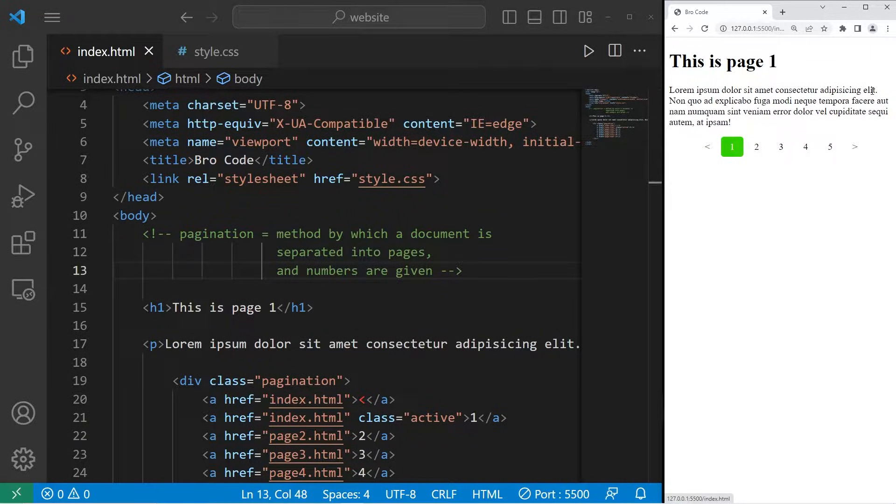
{"action": "scroll", "scroll_direction": "down", "scroll_amount": 3}
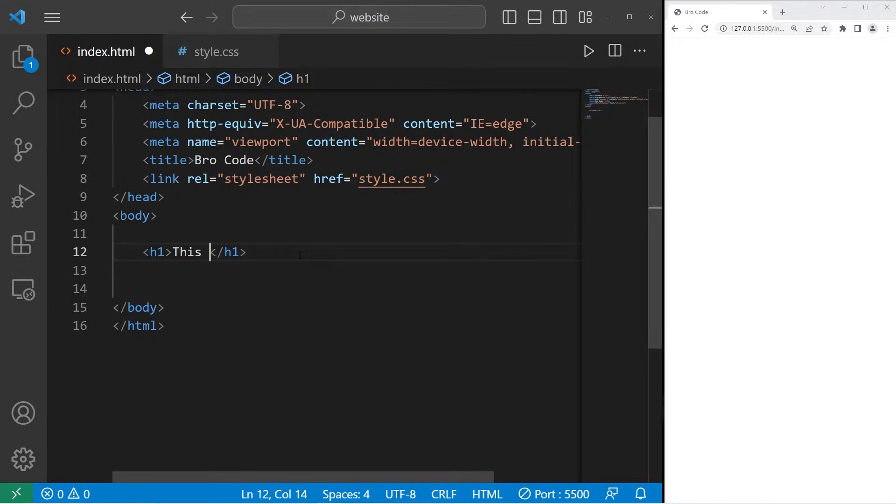
Step: Write the heading This is page #1 and a lorem ipsum paragraph in the body
{"action": "type", "text": "is page #1"}
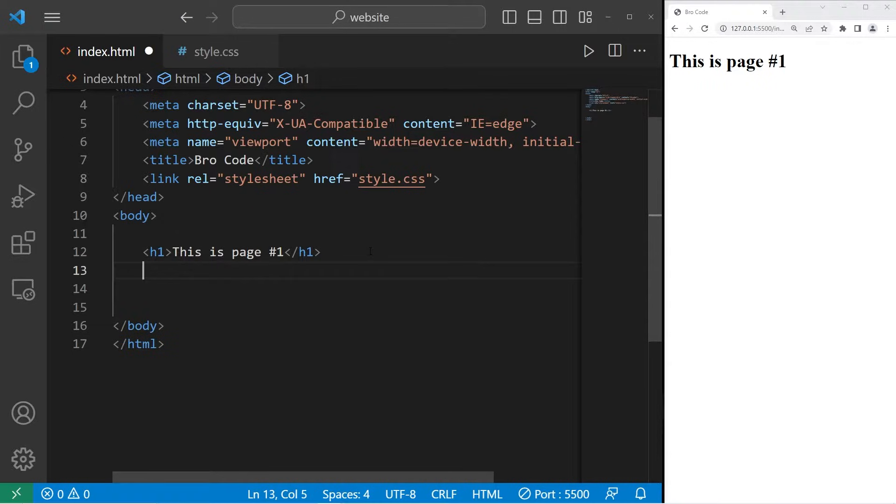
{"action": "type", "text": "<p"}
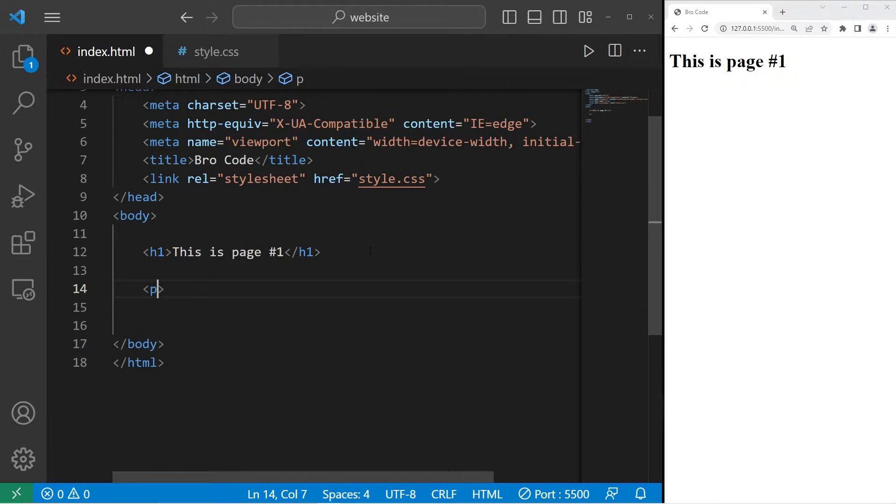
{"action": "type", "text": ">"}
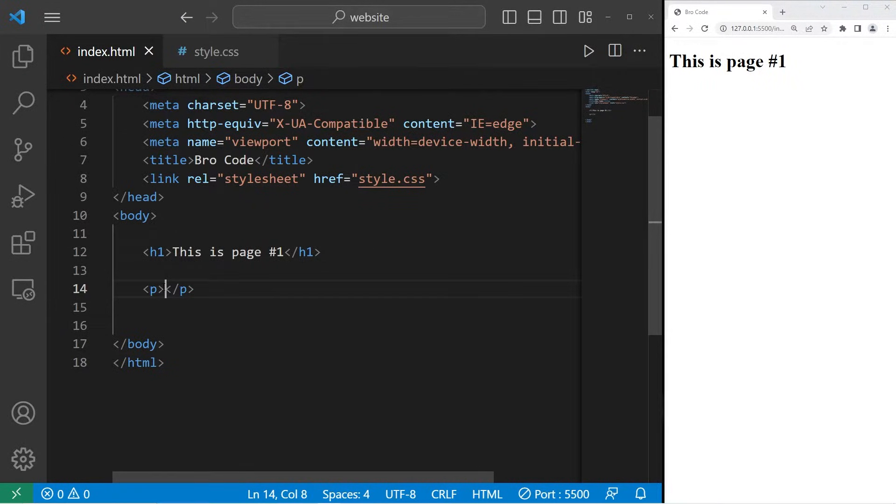
{"action": "type", "text": "lorem ipsum dolor sit amet consectetur adipisicing elit."}
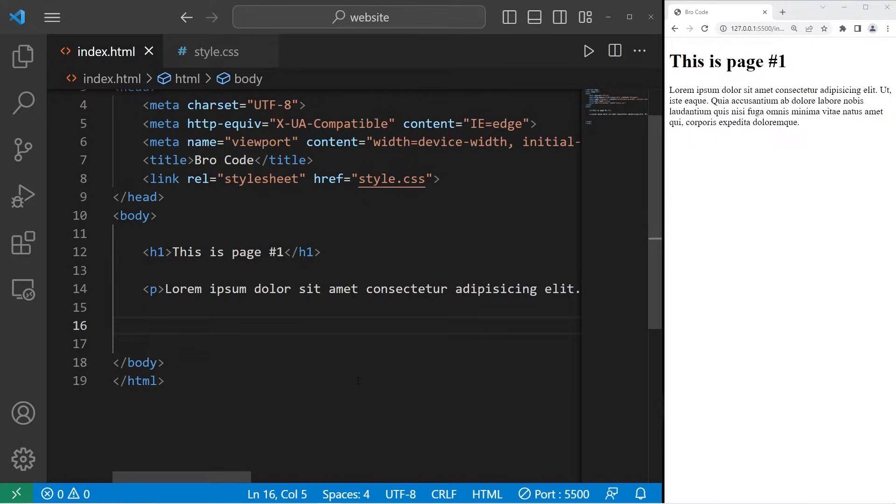
Step: Add a div with class pagination below the paragraph
{"action": "type", "text": "<>"}
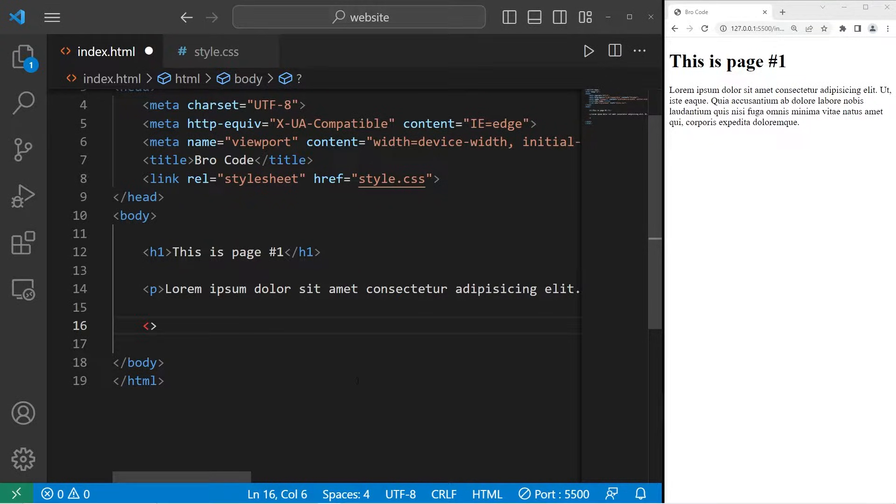
{"action": "type", "text": "div"}
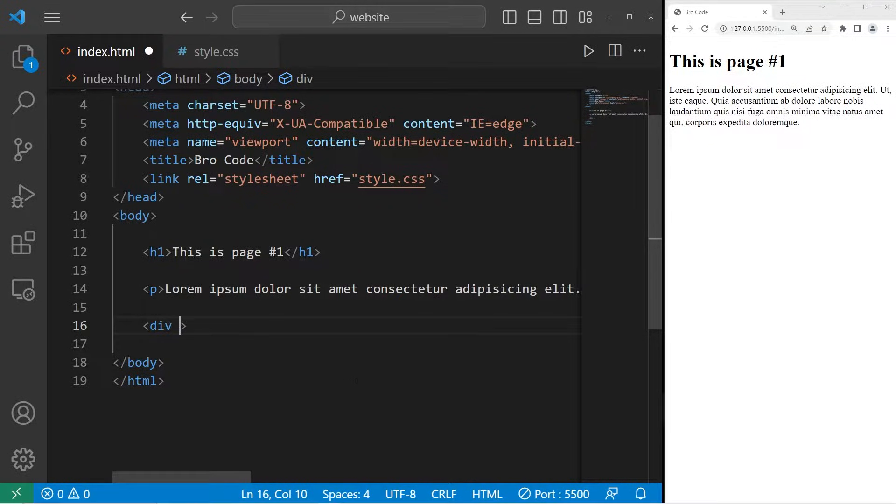
{"action": "type", "text": "class=\"\""}
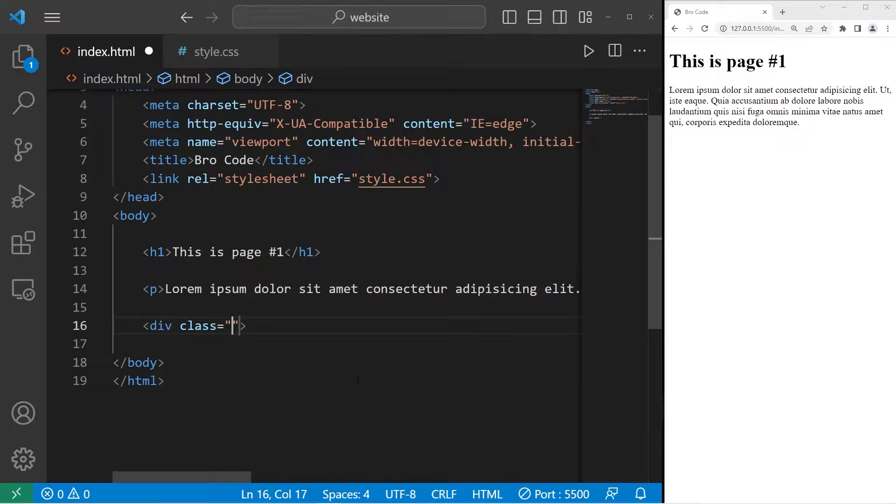
{"action": "type", "text": "pagination"}
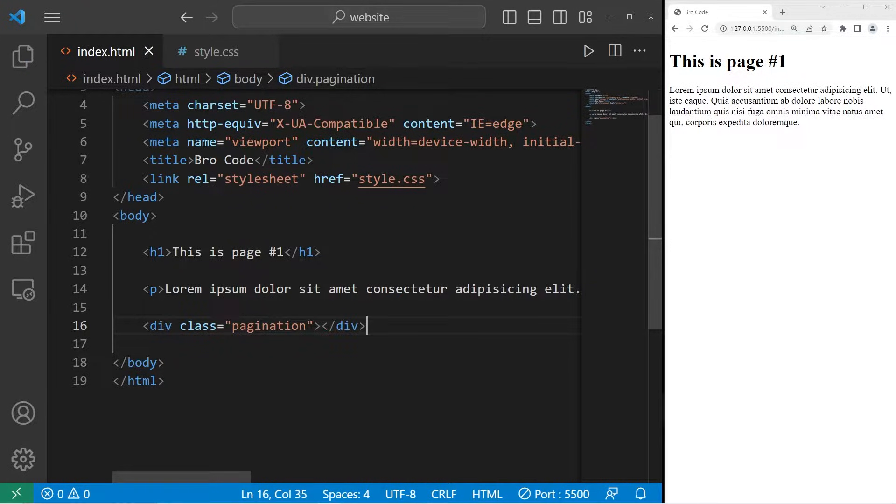
{"action": "key", "text": "Enter"}
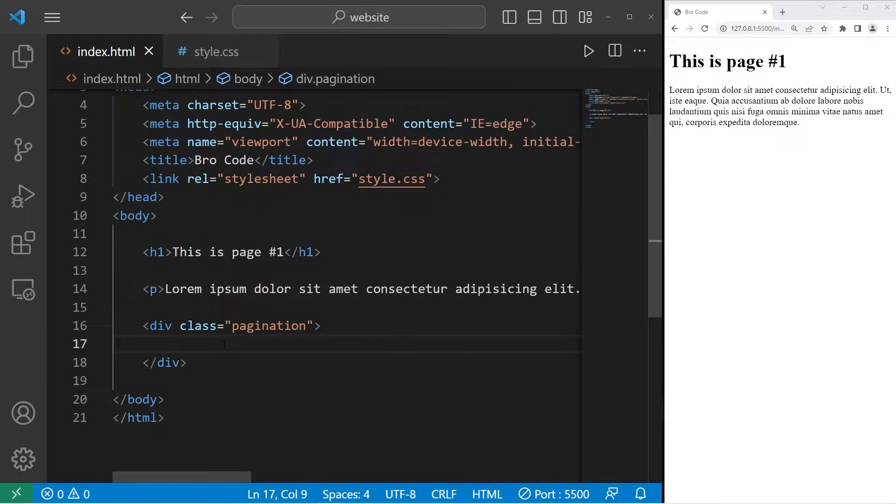
Step: Fill the div with seven links: back arrow, numbers 1 to 5 and forward arrow, and save
{"action": "type", "text": "<a href=\"\">"}
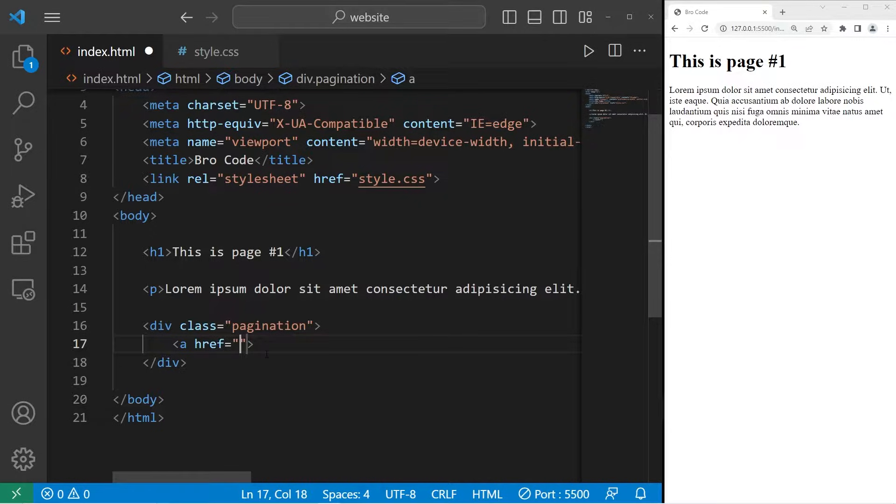
{"action": "type", "text": "</"}
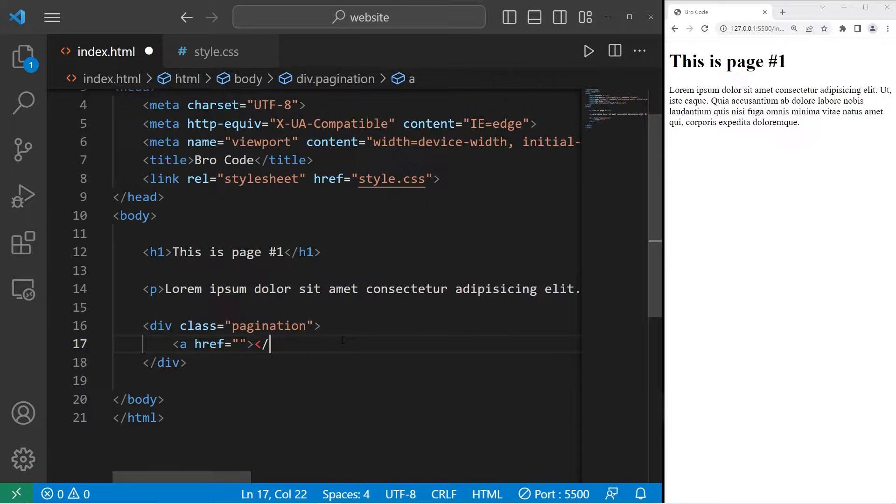
{"action": "type", "text": "a>"}
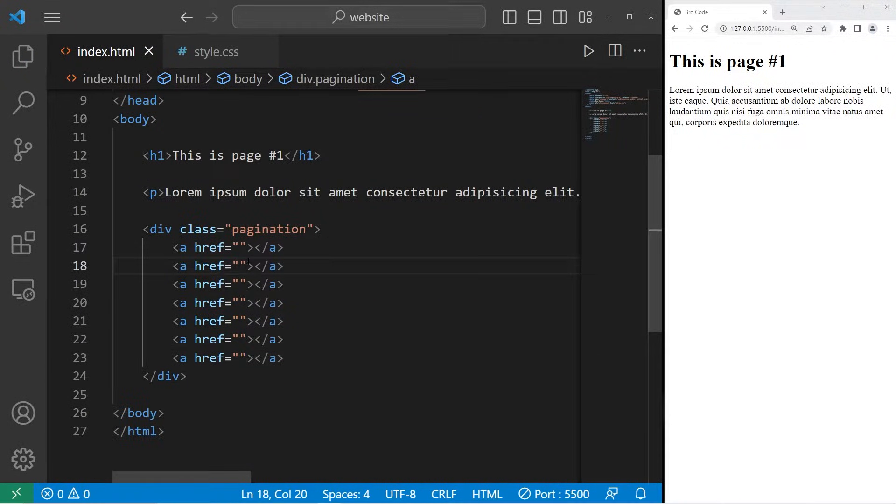
{"action": "type", "text": "1"}
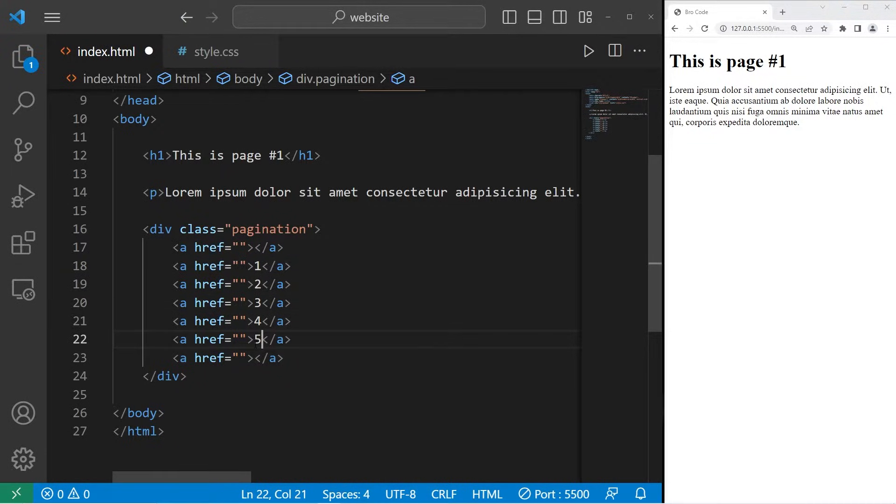
{"action": "key", "text": "ctrl+s"}
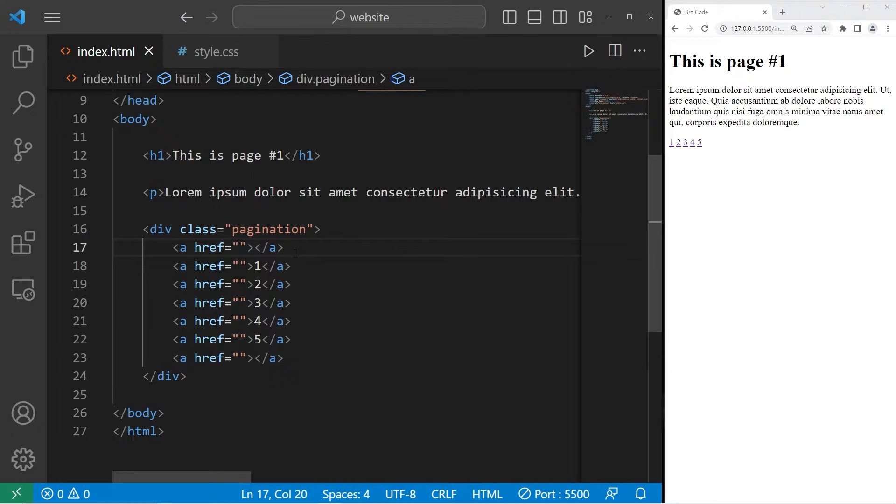
{"action": "type", "text": "<"}
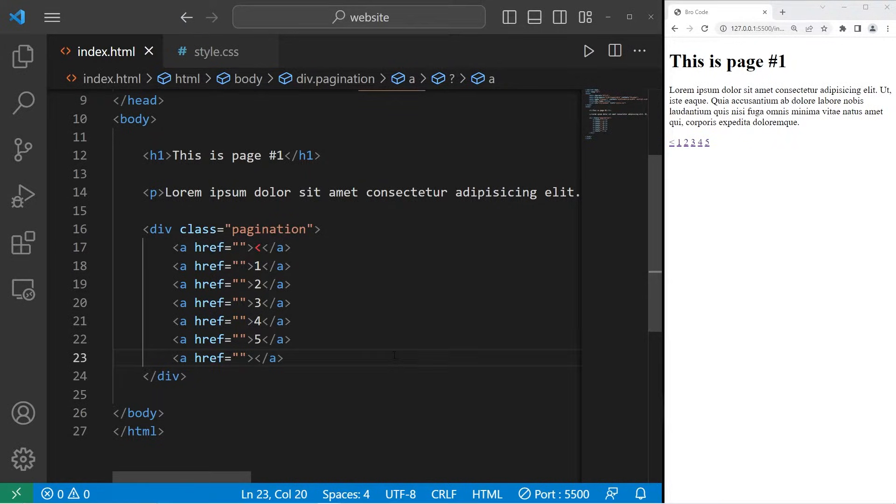
{"action": "type", "text": ">"}
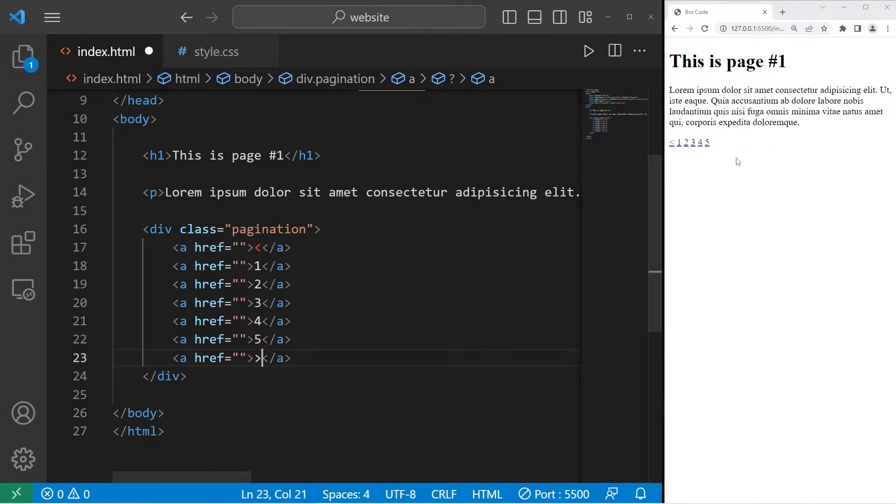
{"action": "type", "text": ">"}
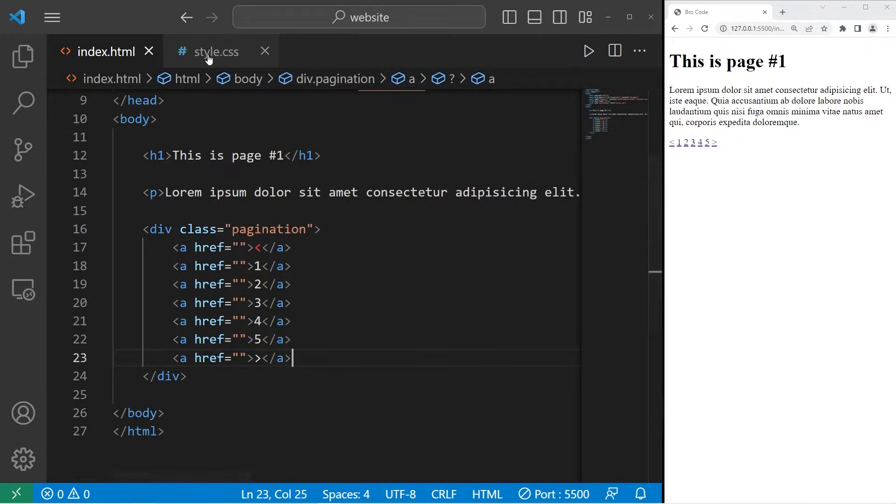
Step: Add a .pagination rule with text-align: center in style.css
{"action": "left_click", "coordinate": [216, 51]}
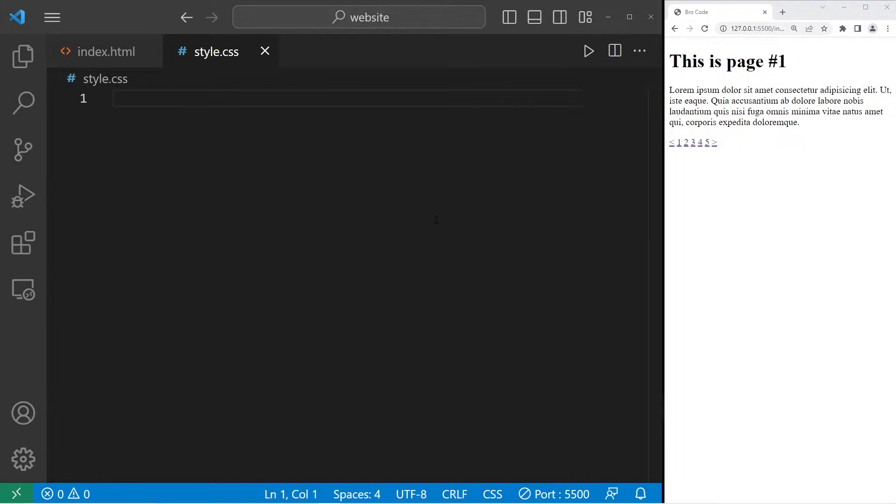
{"action": "type", "text": ".pagin"}
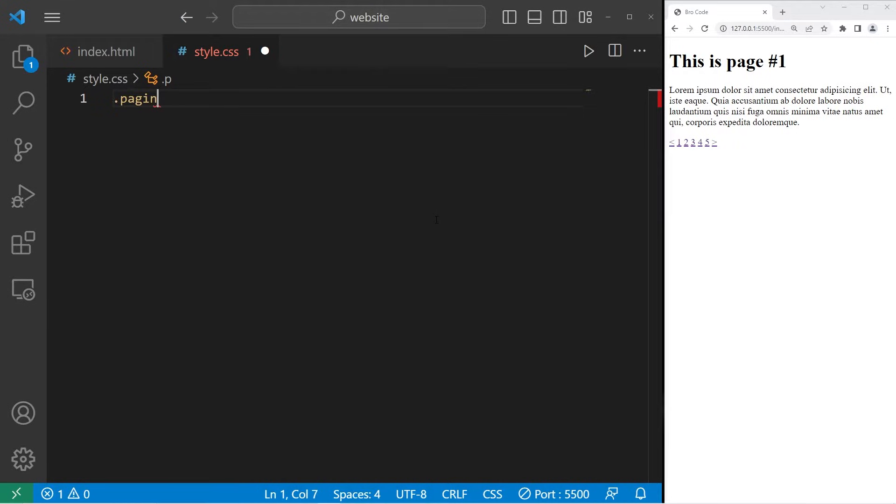
{"action": "type", "text": "ation{"}
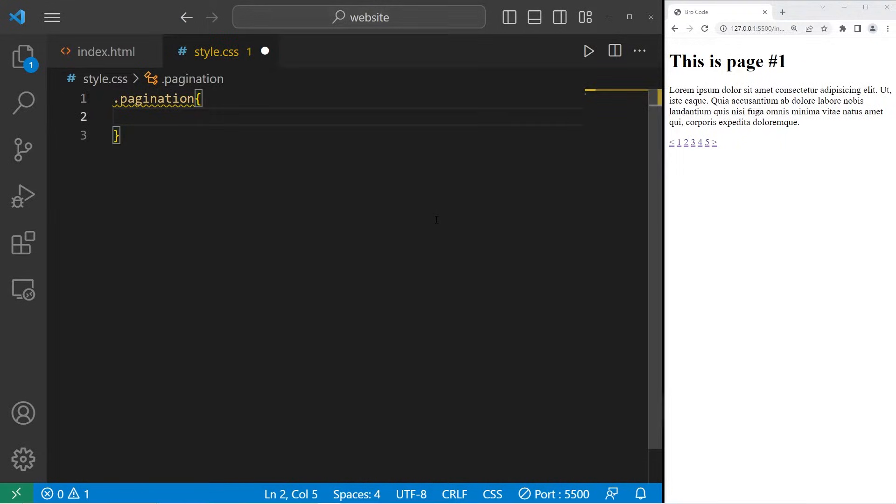
{"action": "type", "text": "text-al"}
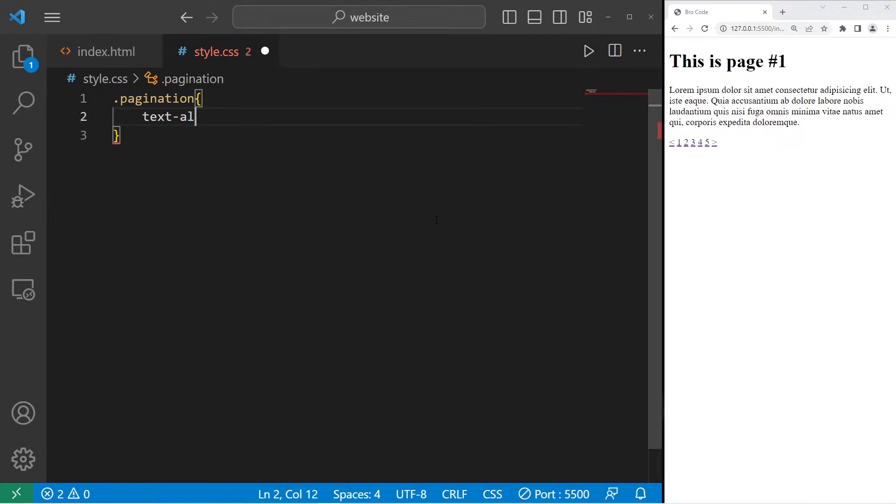
{"action": "type", "text": "ign: cente"}
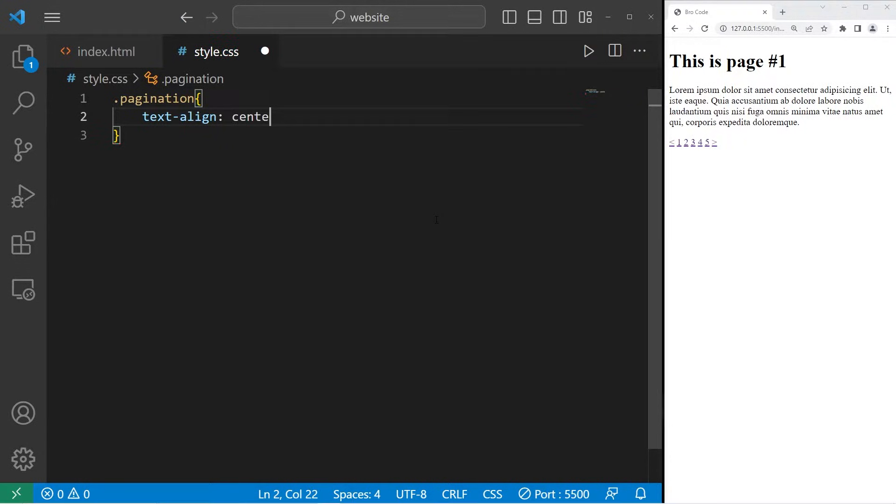
{"action": "type", "text": "r;"}
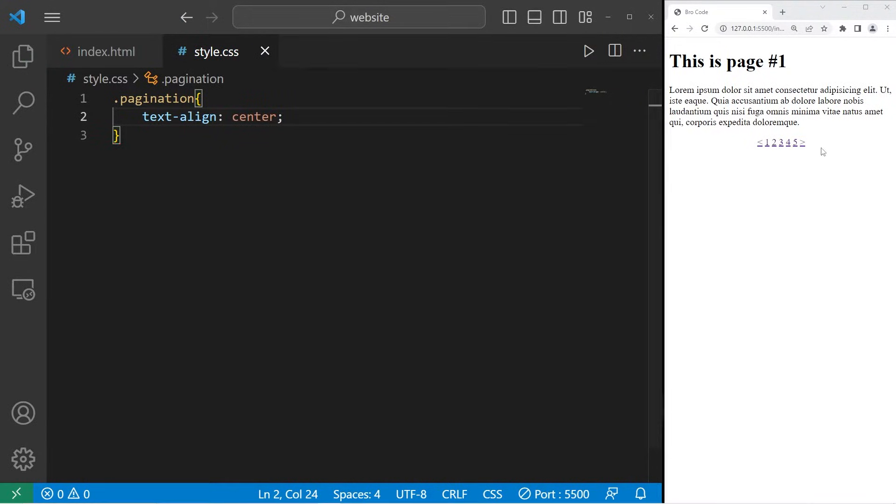
{"action": "left_click", "coordinate": [106, 52]}
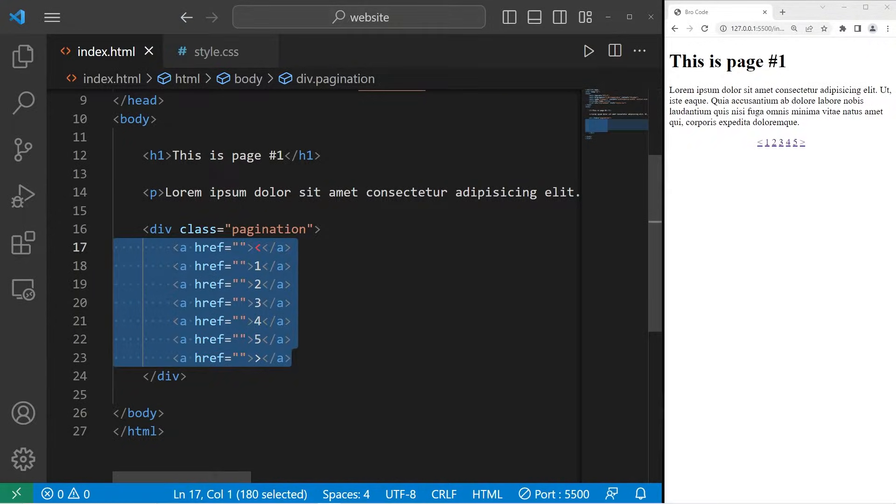
{"action": "left_click", "coordinate": [216, 52]}
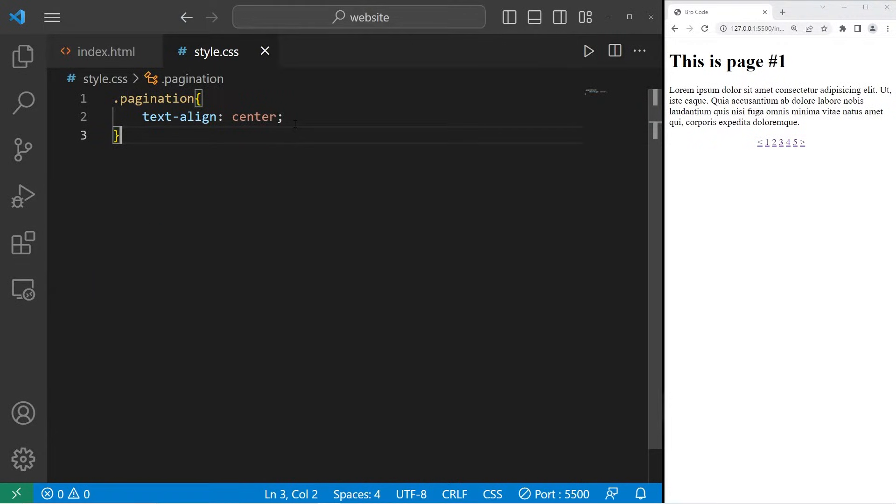
Step: Start a .pagination a rule with color black and text-decoration none
{"action": "type", "text": ".pa"}
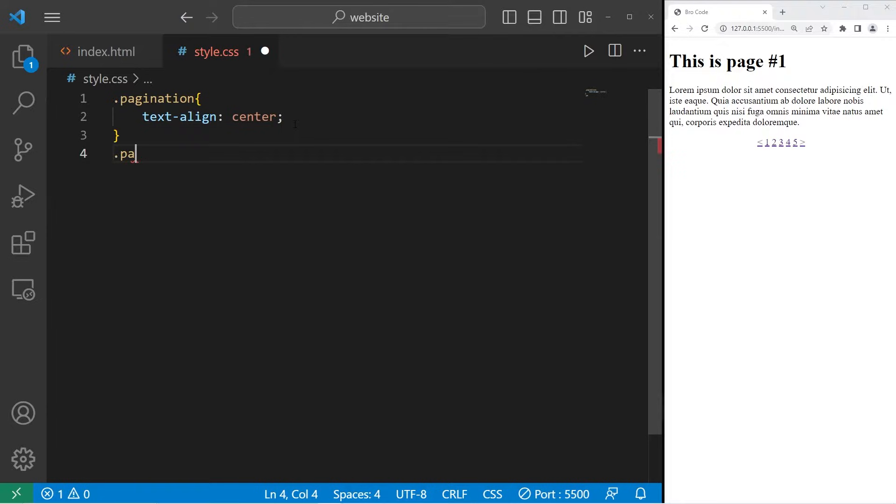
{"action": "type", "text": "gination"}
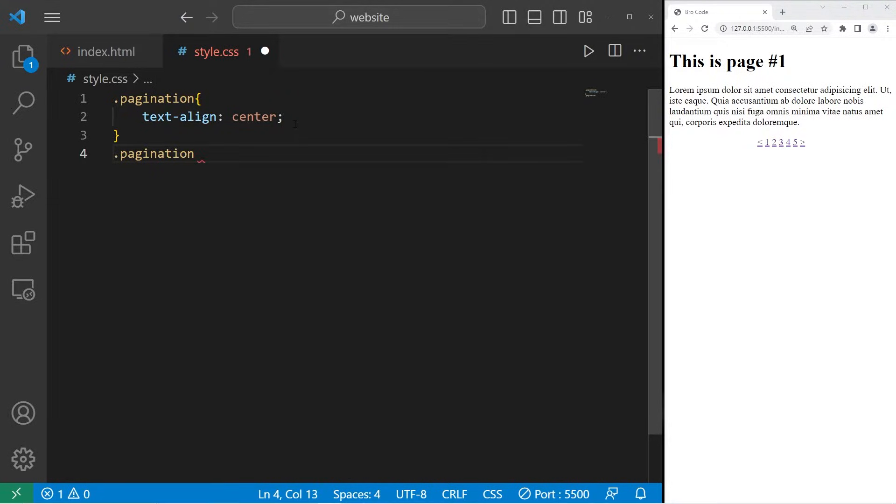
{"action": "type", "text": "a"}
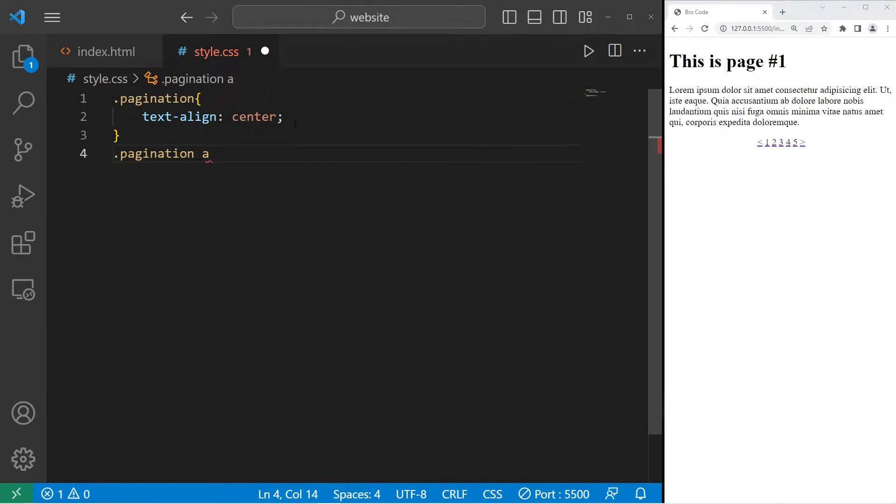
{"action": "type", "text": "{"}
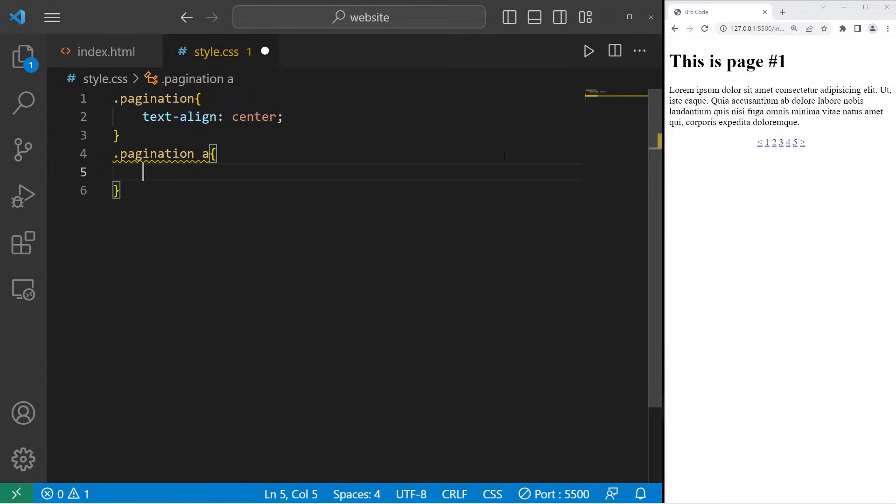
{"action": "type", "text": "color:"}
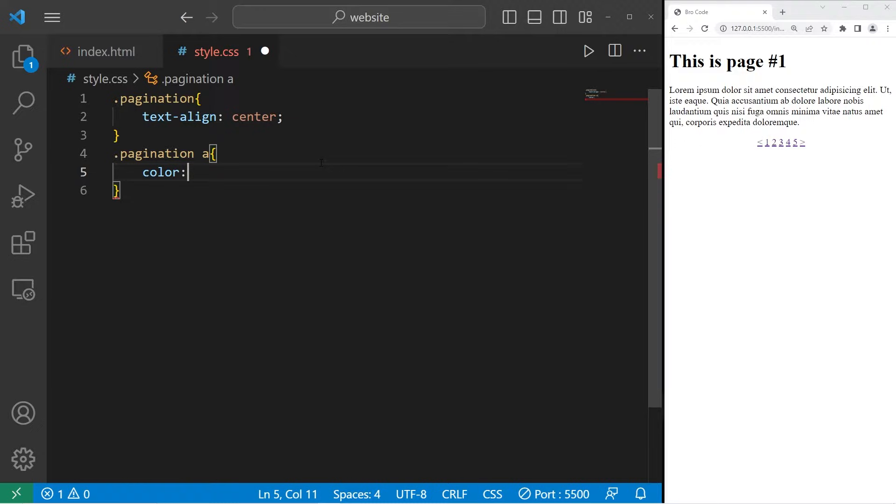
{"action": "type", "text": "black;"}
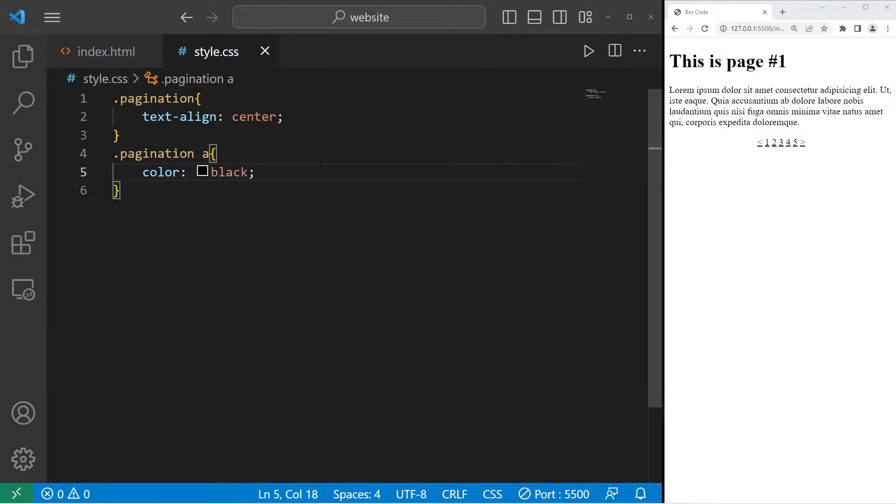
{"action": "type", "text": "t"}
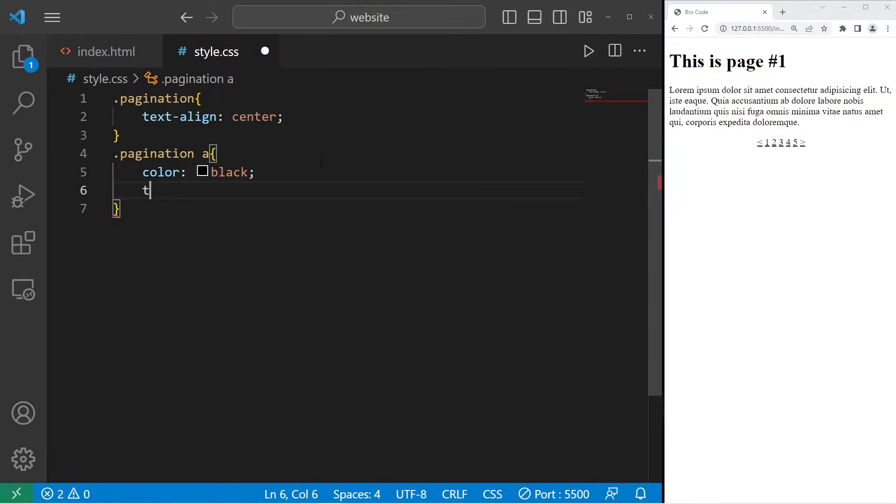
{"action": "type", "text": "ext-decoar"}
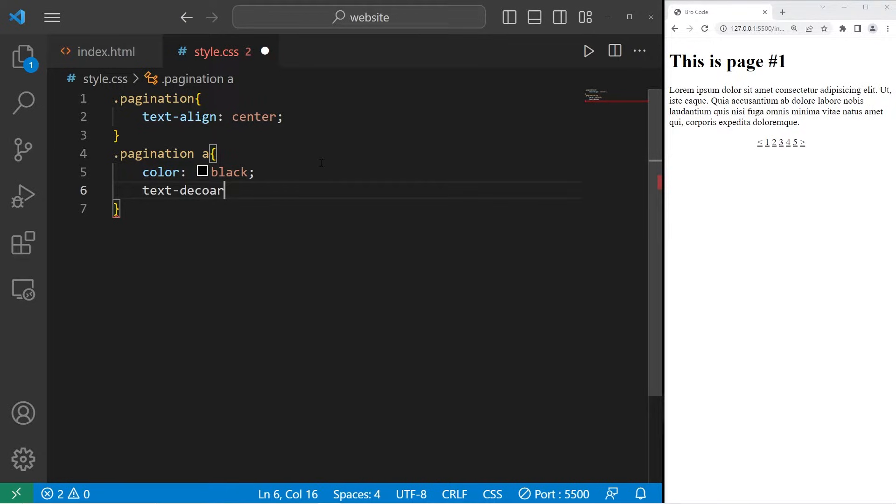
{"action": "type", "text": "tion:"}
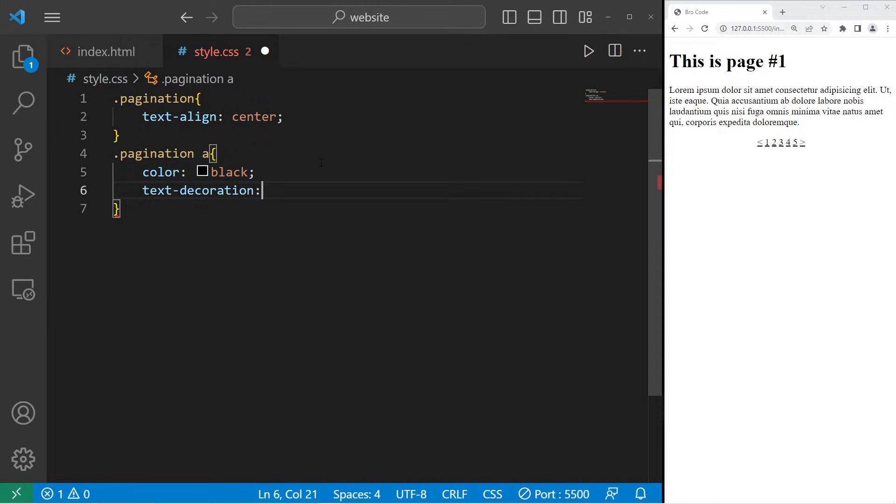
{"action": "type", "text": "none;"}
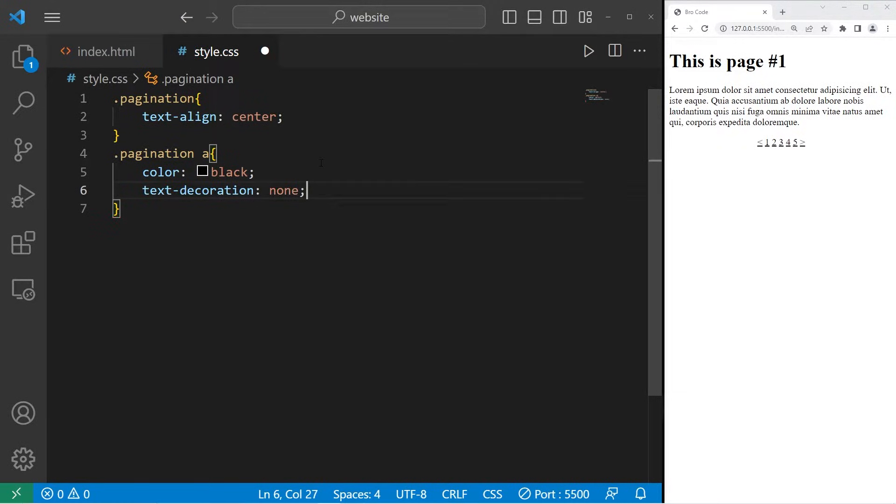
{"action": "key", "text": "Enter"}
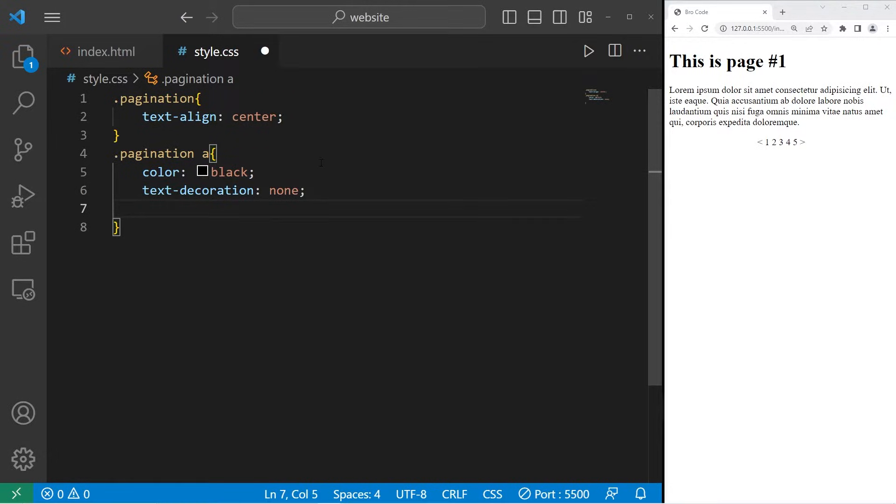
Step: Give the links padding 8px 15px and display inline-block
{"action": "type", "text": "padding"}
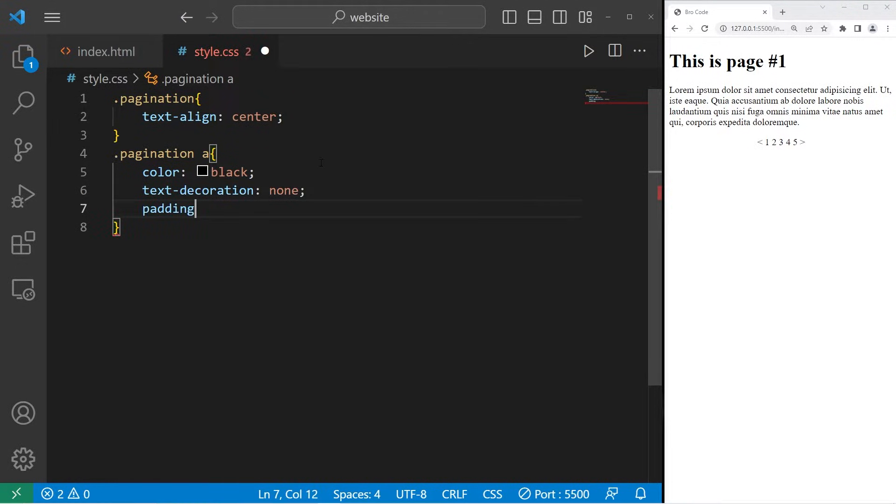
{"action": "type", "text": ": 8"}
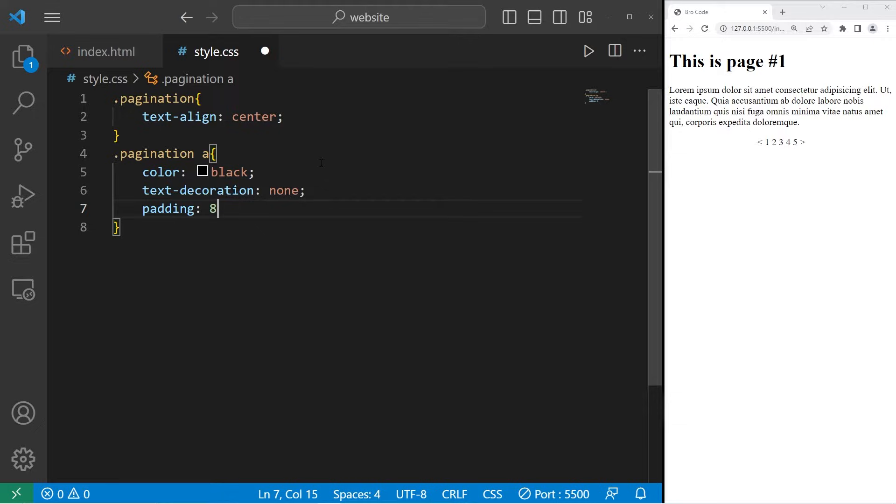
{"action": "type", "text": "px 15px;"}
{"action": "type", "text": "d"}
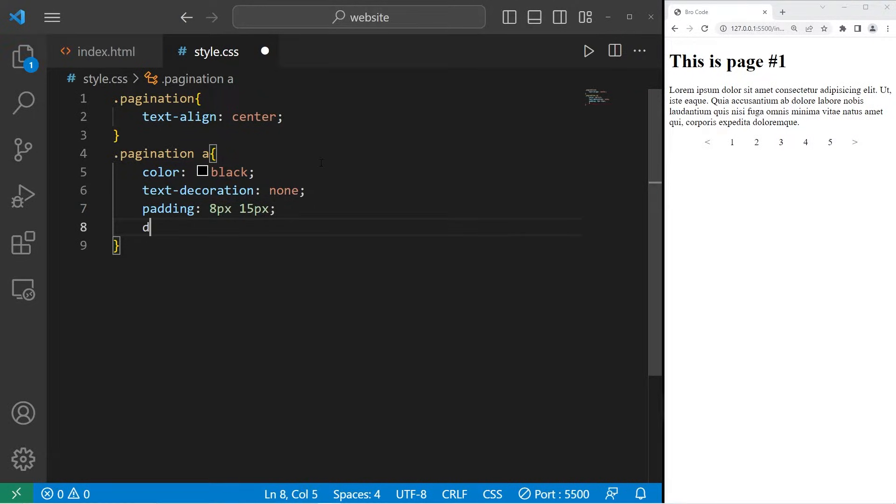
{"action": "type", "text": "isplay:"}
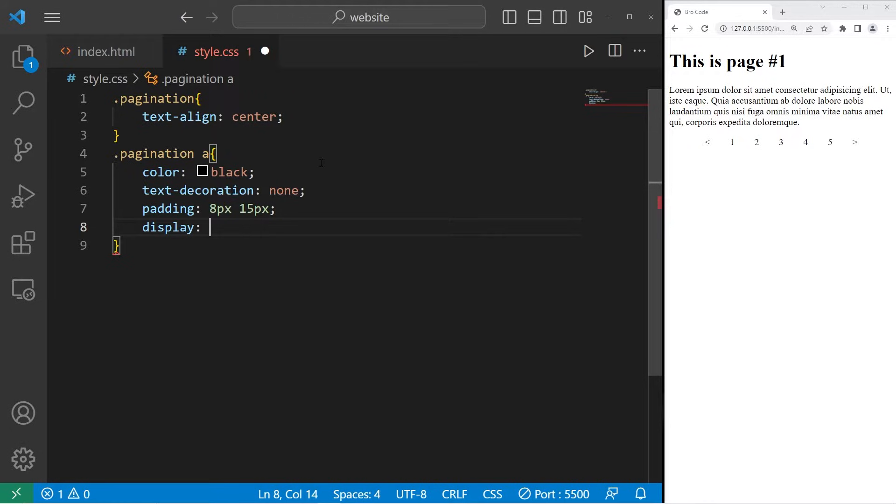
{"action": "type", "text": "inline-"}
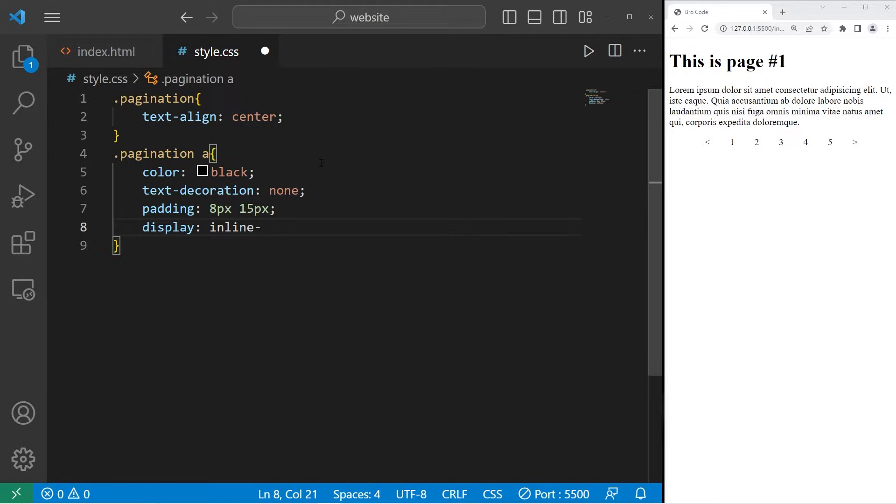
{"action": "type", "text": "block;"}
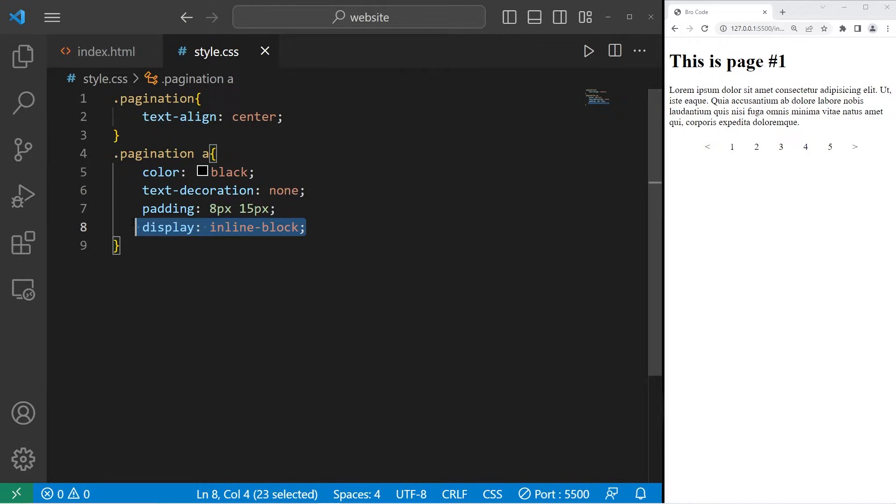
{"action": "double_click", "coordinate": [253, 227]}
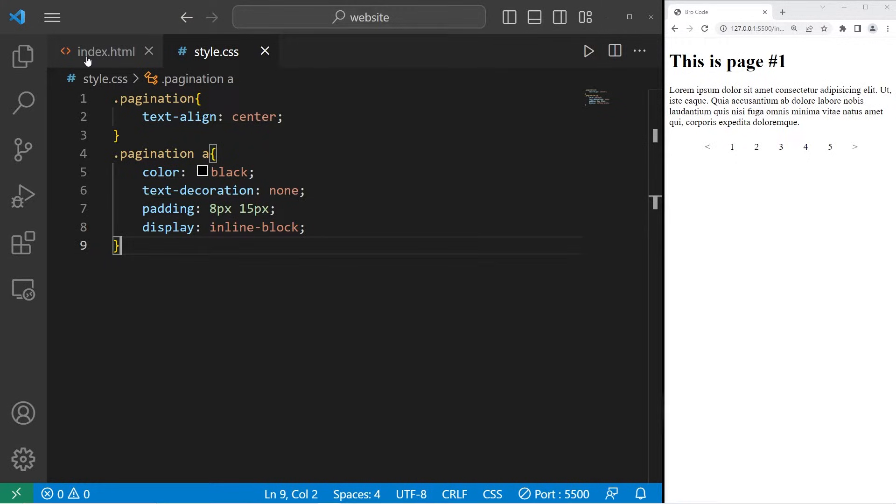
Step: Add class="active" to the page 1 link in index.html
{"action": "left_click", "coordinate": [106, 52]}
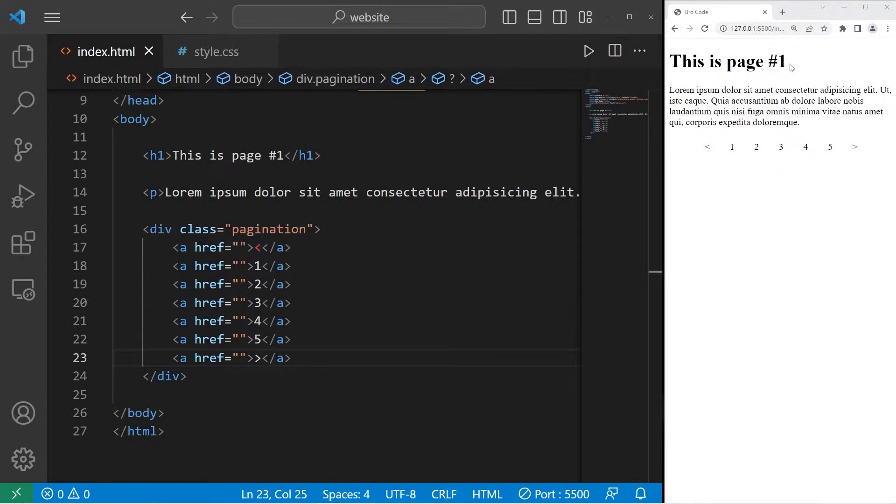
{"action": "left_click", "coordinate": [23, 56]}
{"action": "type", "text": " class=\"active\""}
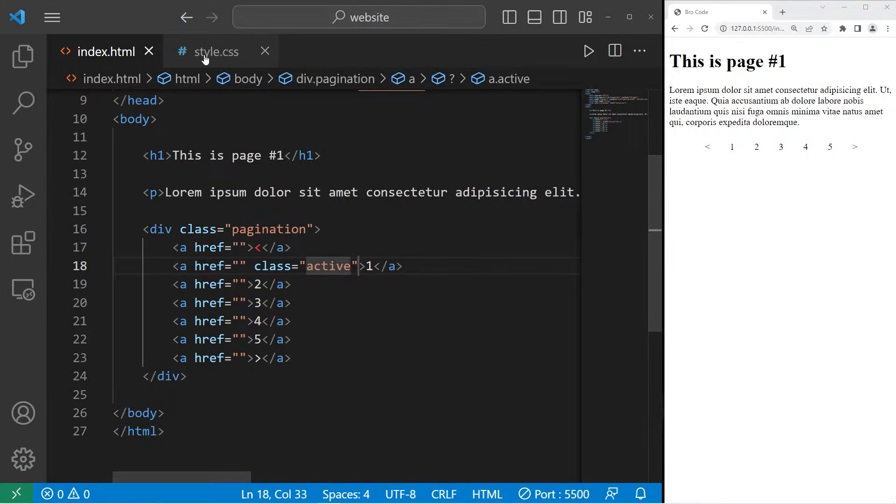
Step: Start a .pagination a.active rule, checking which link carries the active class
{"action": "left_click", "coordinate": [216, 51]}
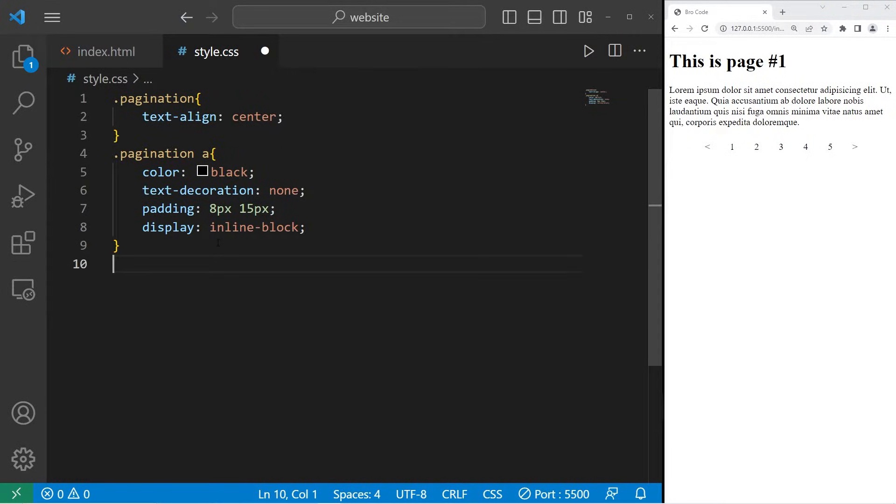
{"action": "type", "text": ".pag"}
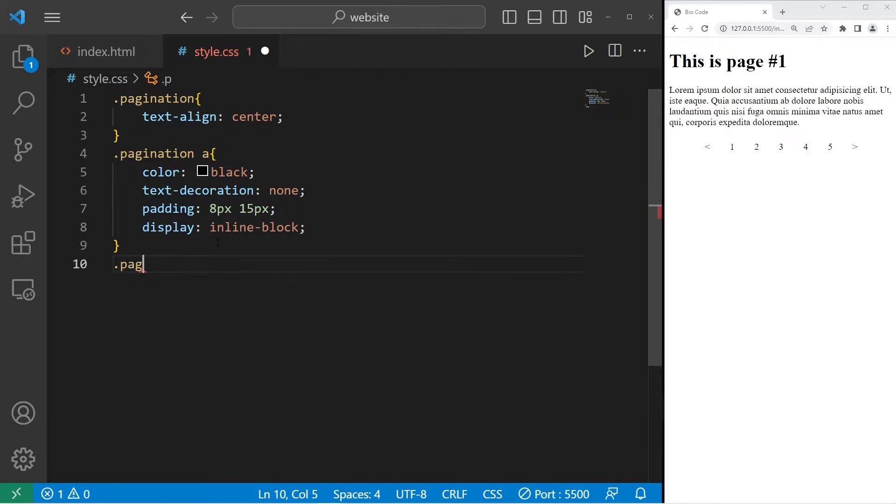
{"action": "type", "text": "ination"}
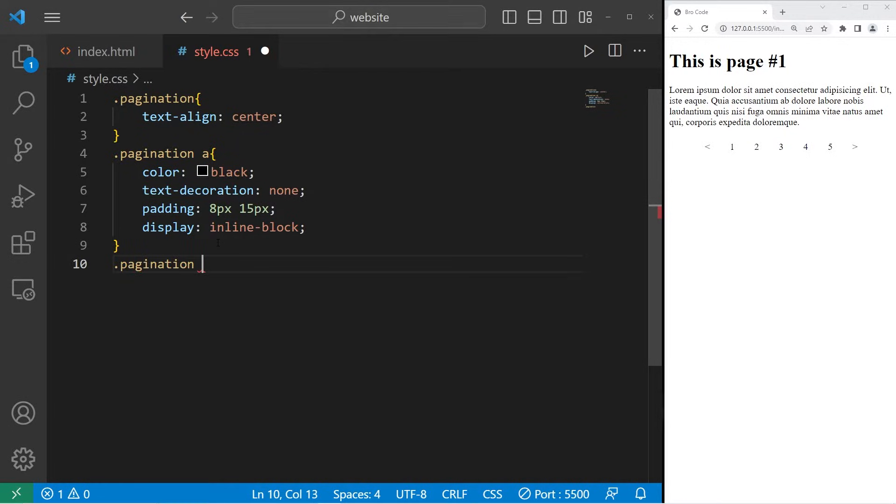
{"action": "type", "text": "a"}
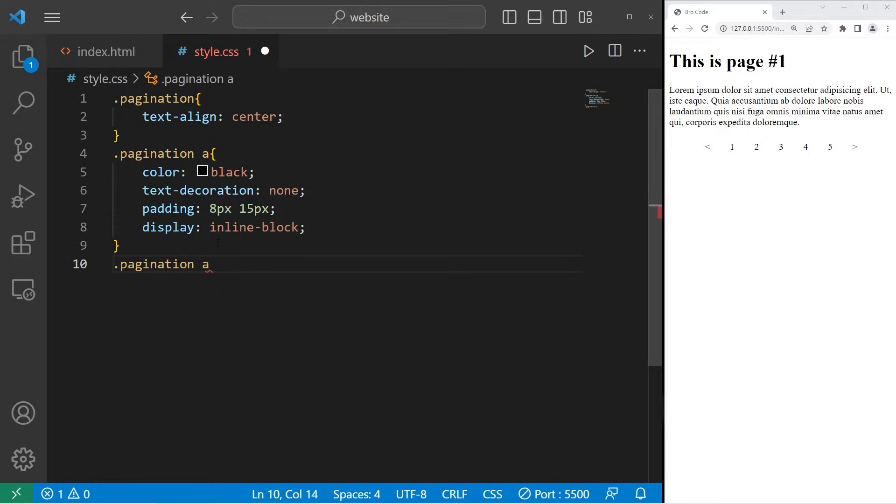
{"action": "type", "text": ".act"}
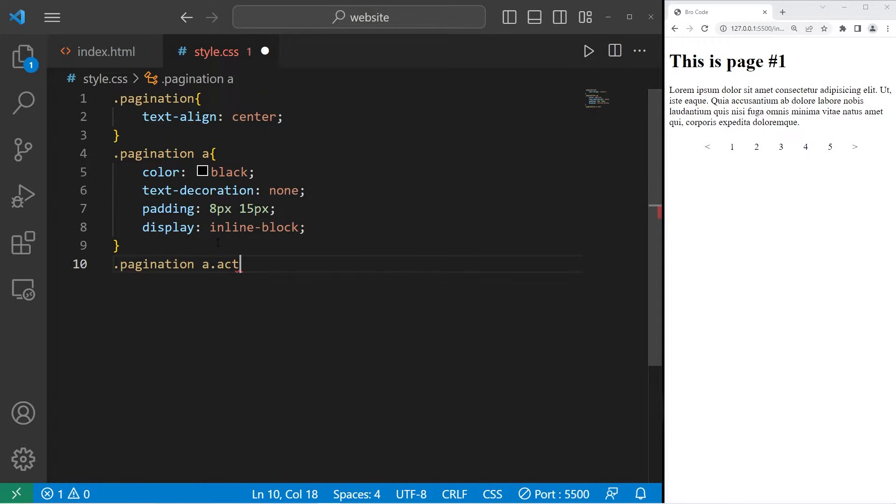
{"action": "type", "text": "ive"}
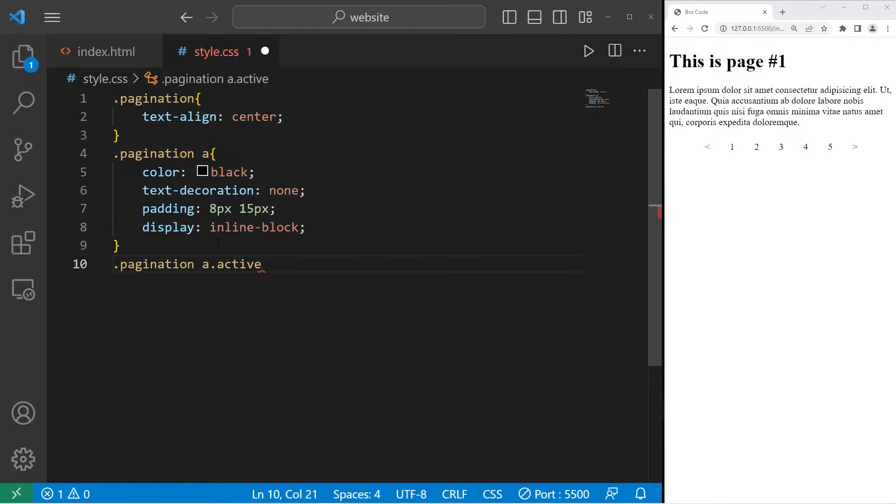
{"action": "type", "text": "{"}
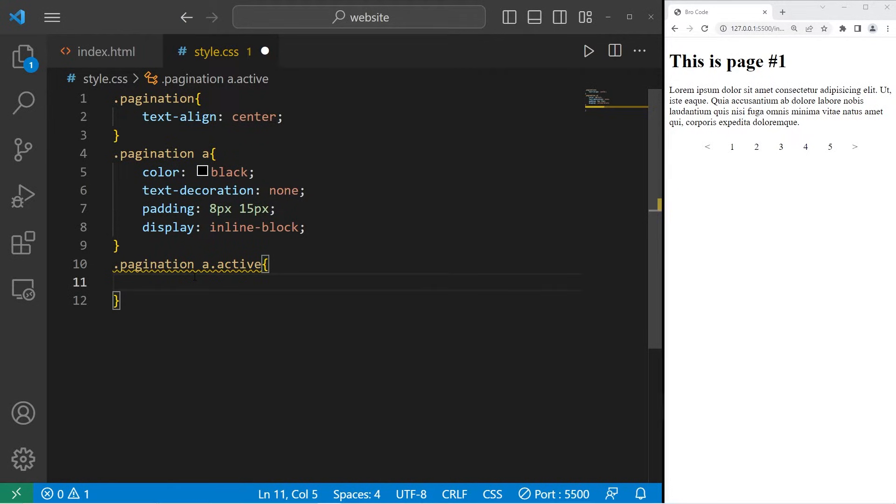
{"action": "left_click", "coordinate": [105, 52]}
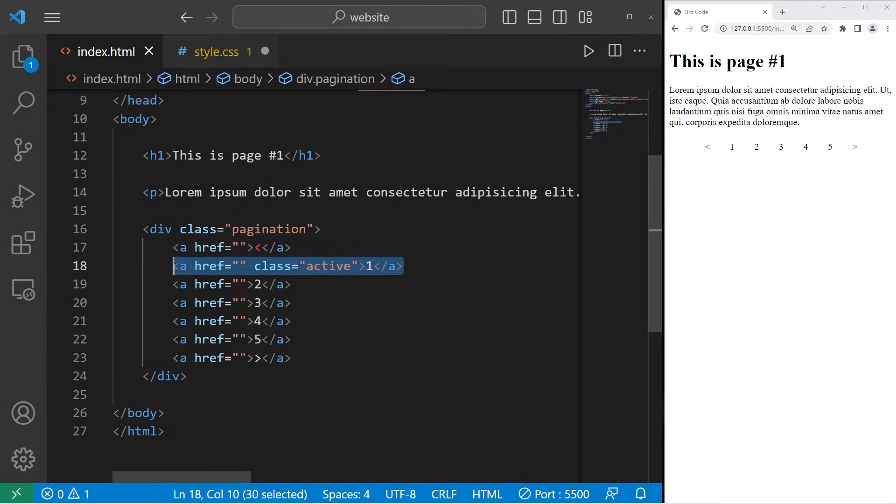
{"action": "left_click", "coordinate": [216, 51]}
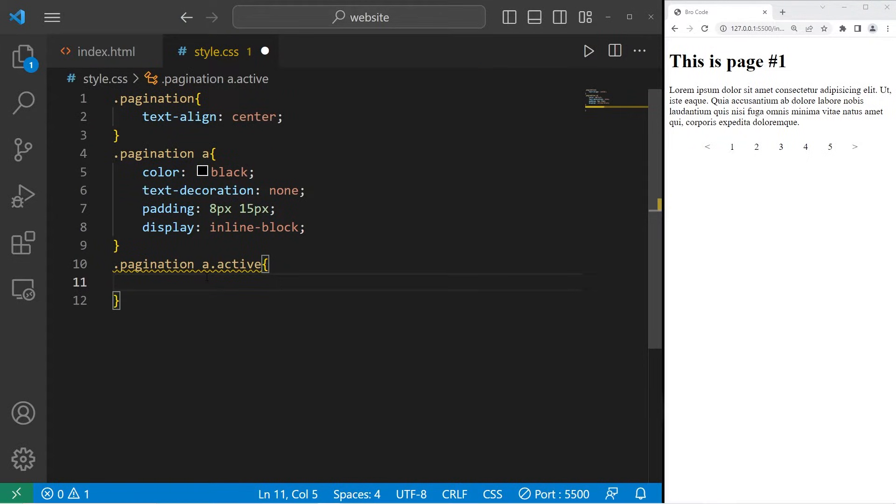
Step: Give the active link background-color: green
{"action": "type", "text": "background"}
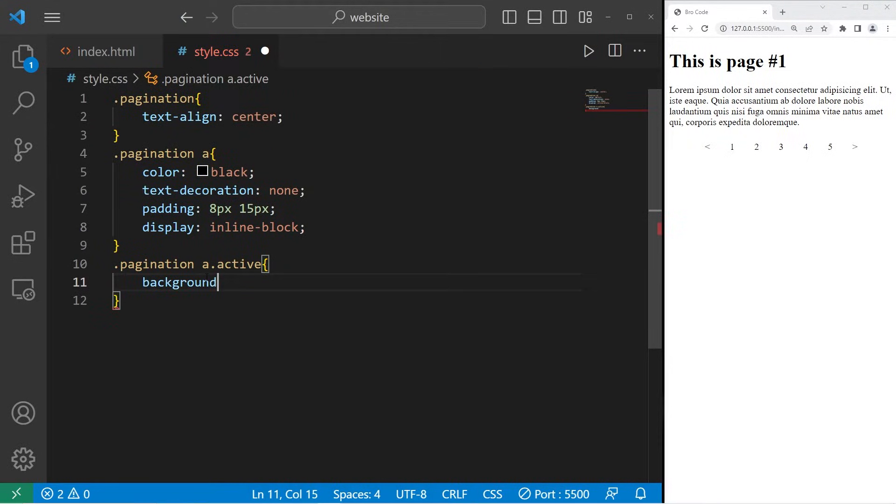
{"action": "type", "text": "-color"}
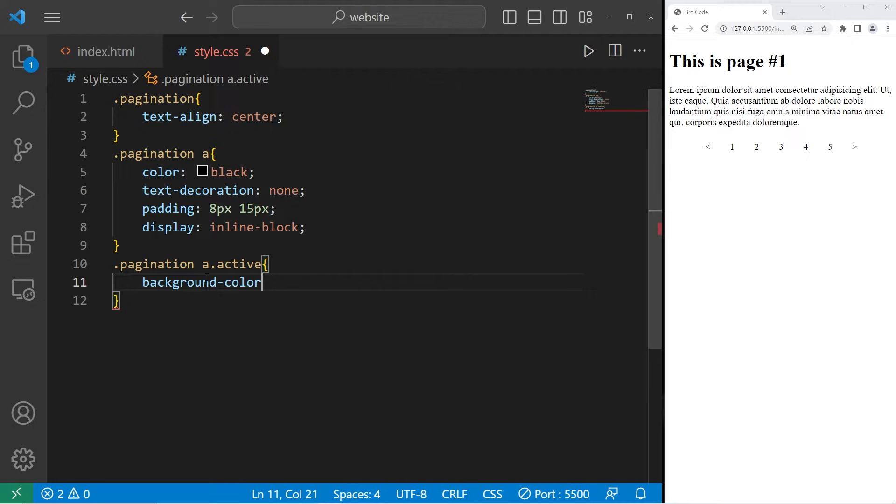
{"action": "type", "text": ": gr"}
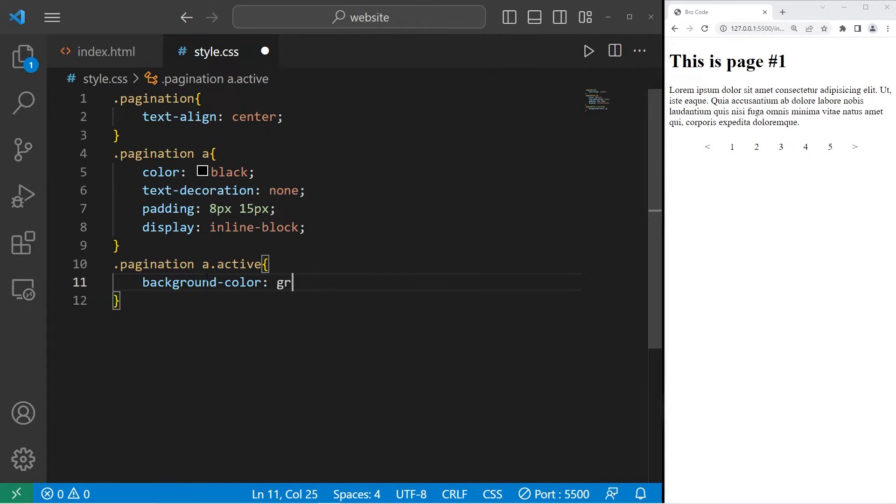
{"action": "type", "text": "een;"}
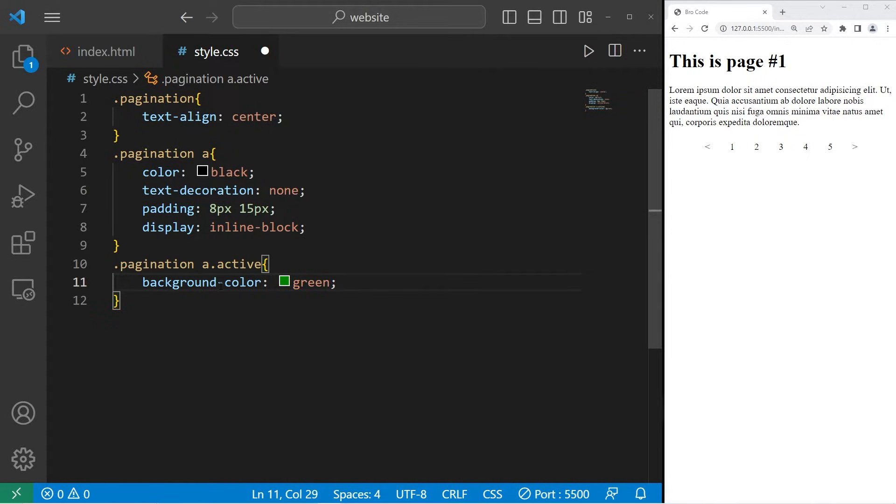
Step: Change the active background to hsl(120, 100%, 70%) and add font-weight bold
{"action": "left_click", "coordinate": [284, 282]}
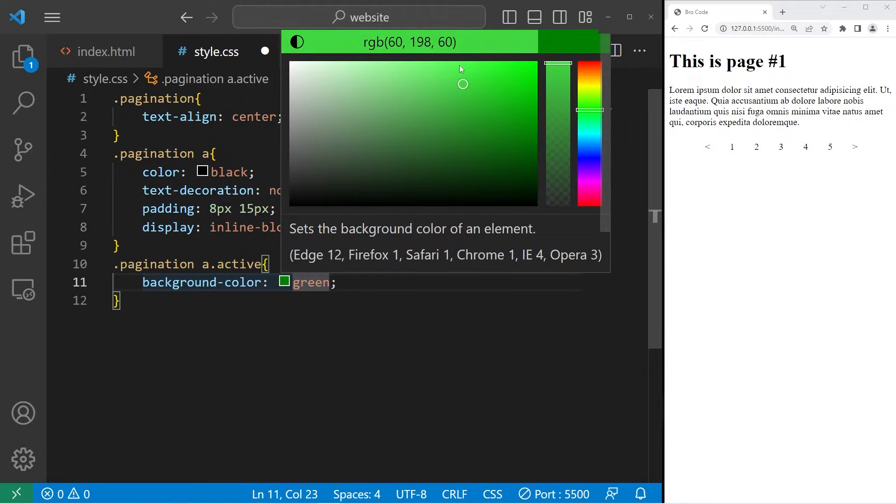
{"action": "left_click", "coordinate": [297, 42]}
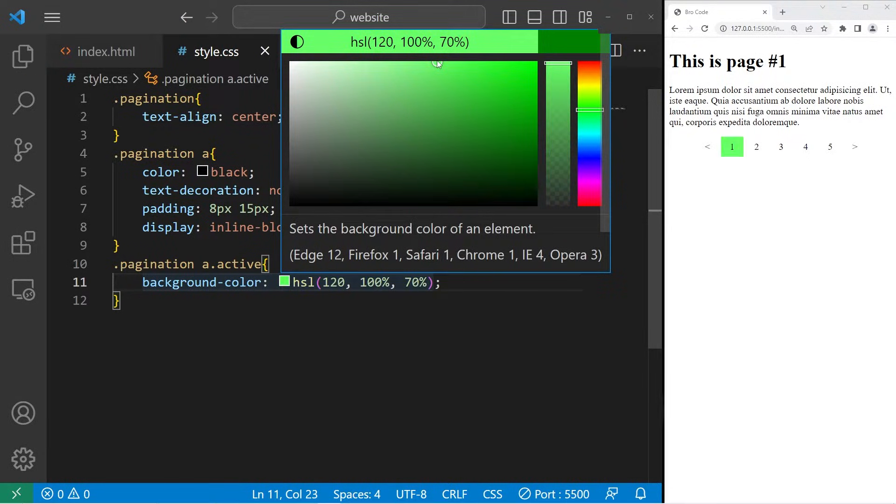
{"action": "left_click", "coordinate": [484, 282]}
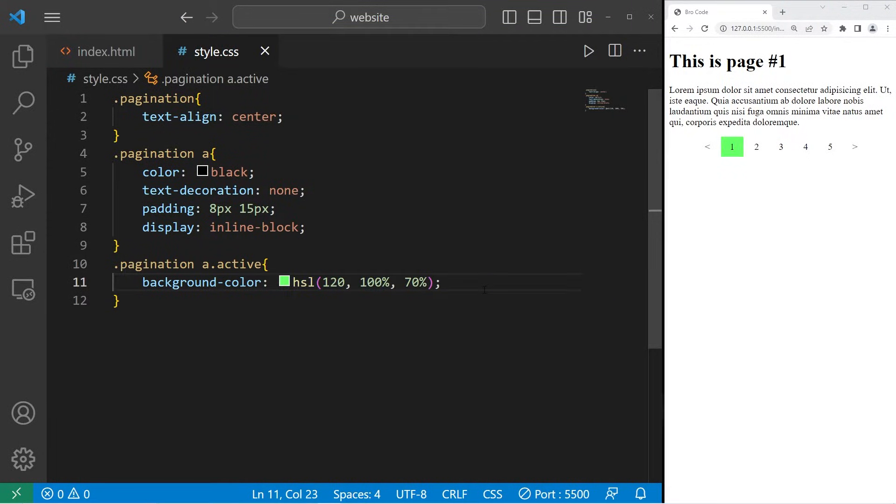
{"action": "type", "text": "fon"}
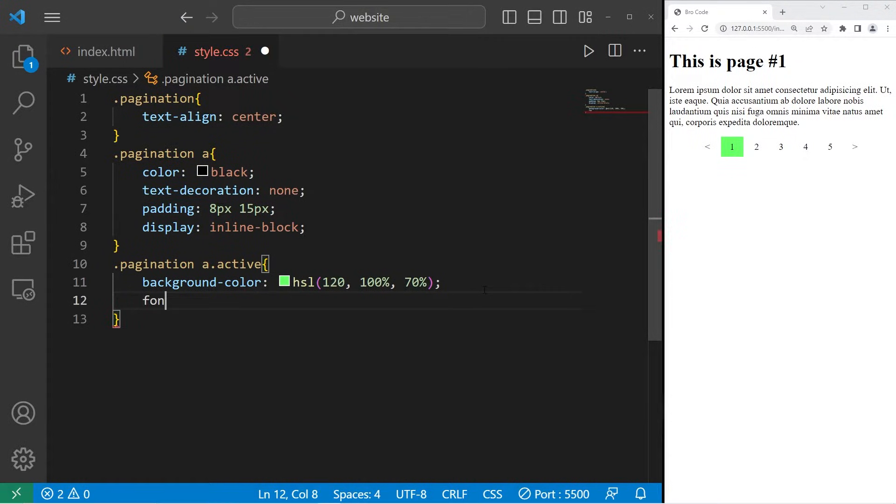
{"action": "type", "text": "t-weight:"}
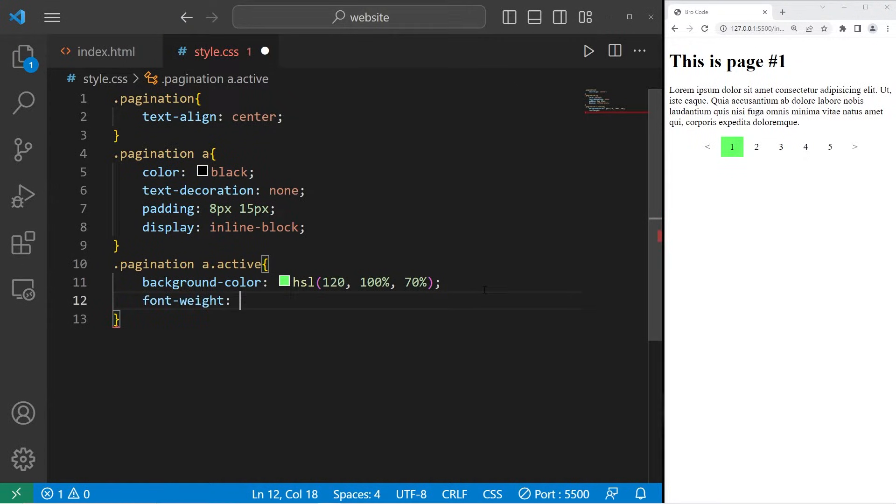
{"action": "type", "text": "bold;"}
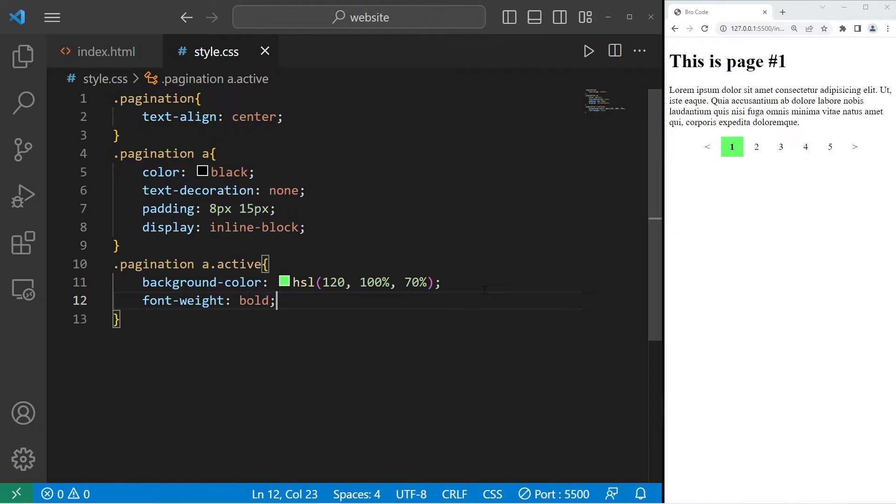
{"action": "key", "text": "enter"}
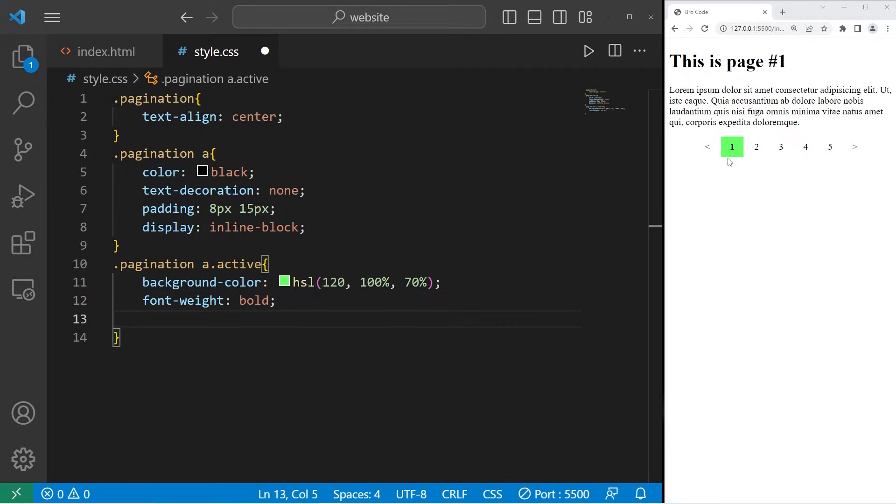
{"action": "mouse_move", "coordinate": [727, 149]}
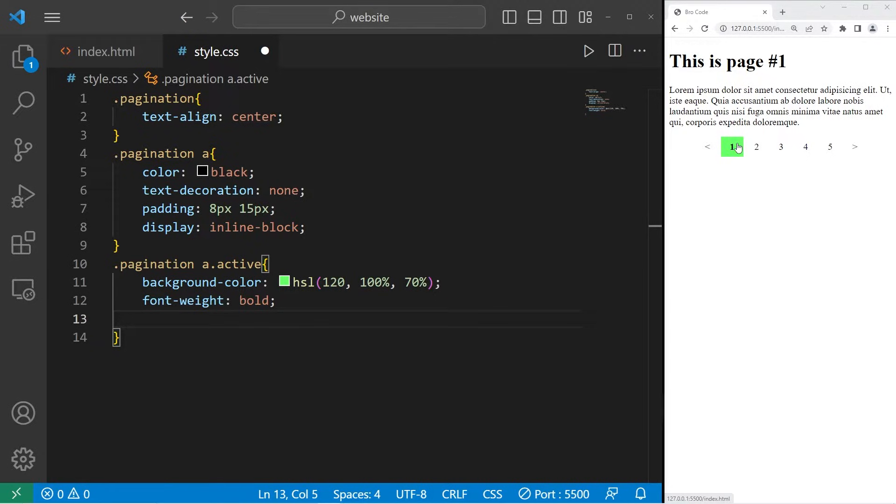
Step: Add border-radius: 5px to the active link rule and save
{"action": "type", "text": "bord"}
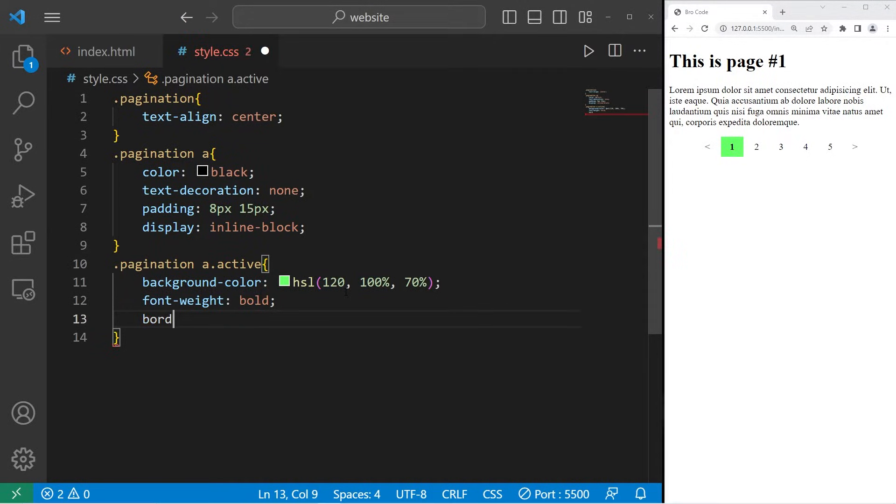
{"action": "type", "text": "er-radius:"}
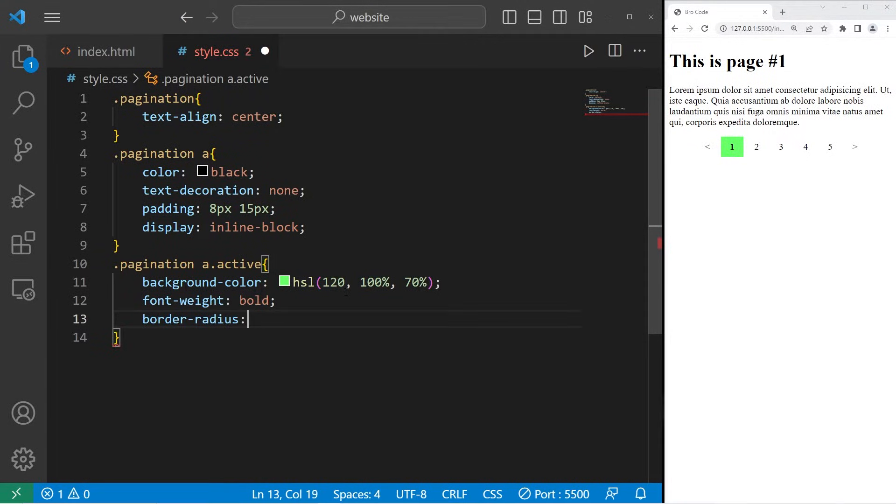
{"action": "type", "text": "5px;"}
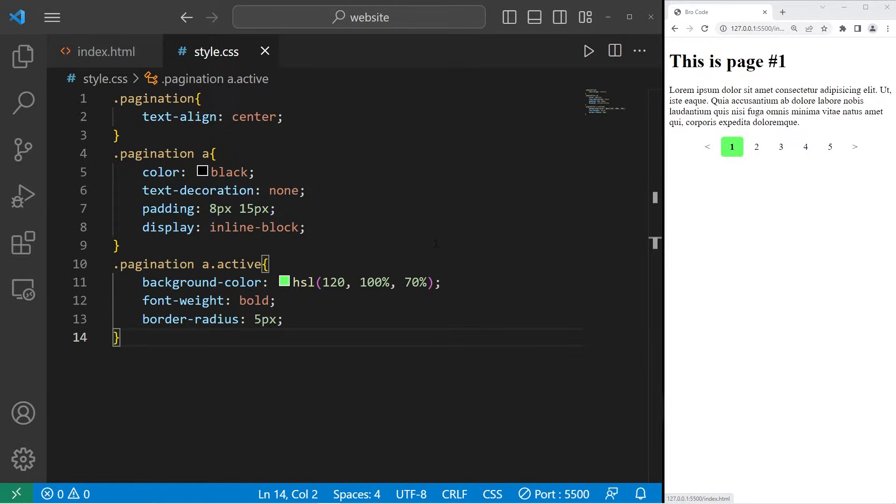
{"action": "key", "text": "enter"}
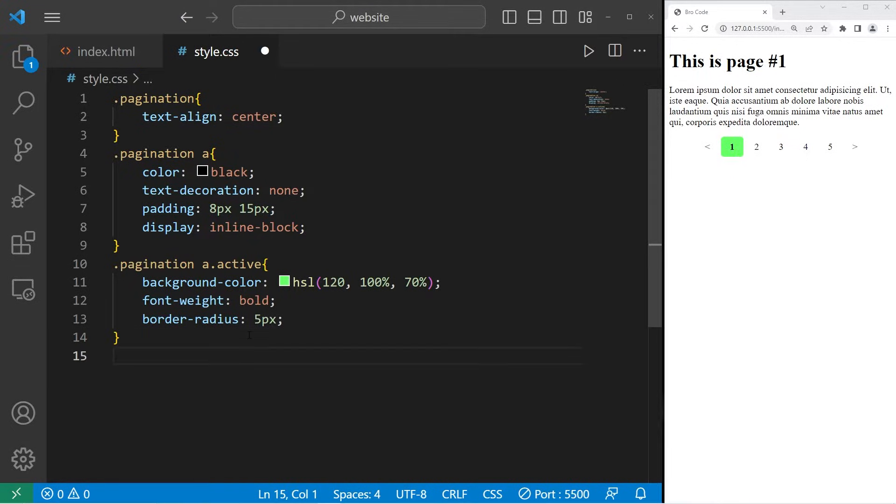
Step: Write .pagination a:hover:not(.active) with background-color hsl(120, 100%, 70%)
{"action": "type", "text": "."}
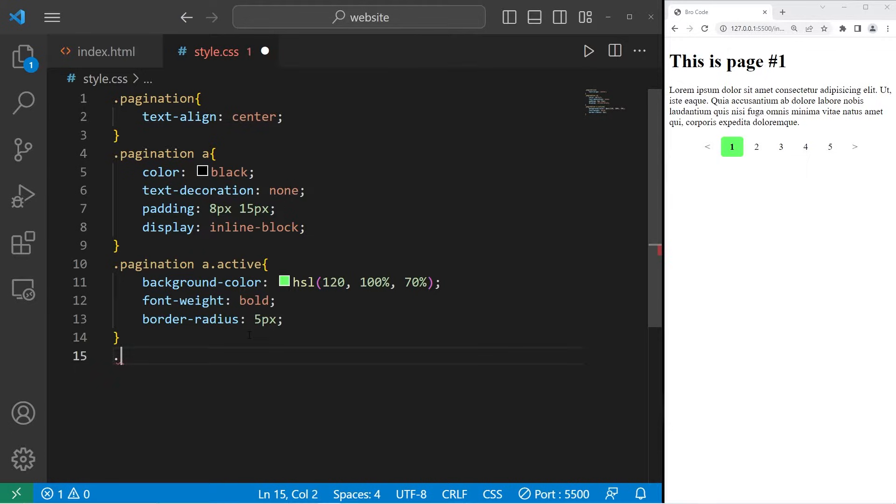
{"action": "type", "text": "pagination"}
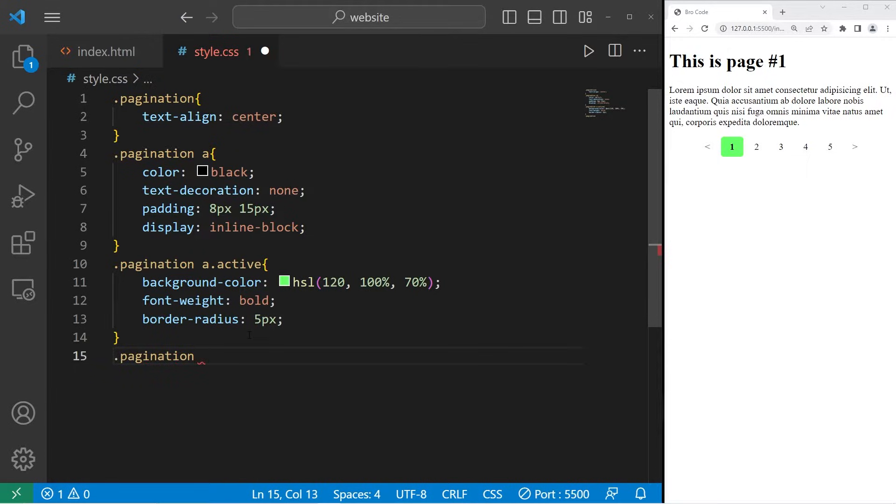
{"action": "type", "text": "a"}
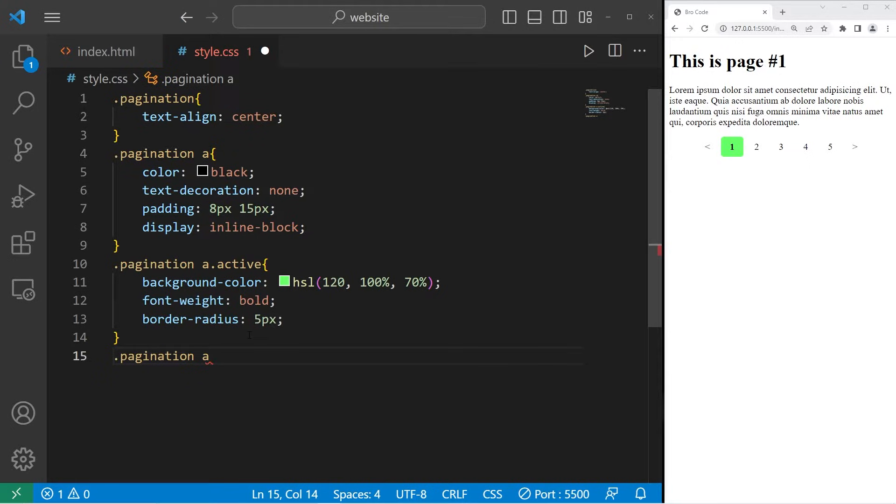
{"action": "type", "text": ":hover"}
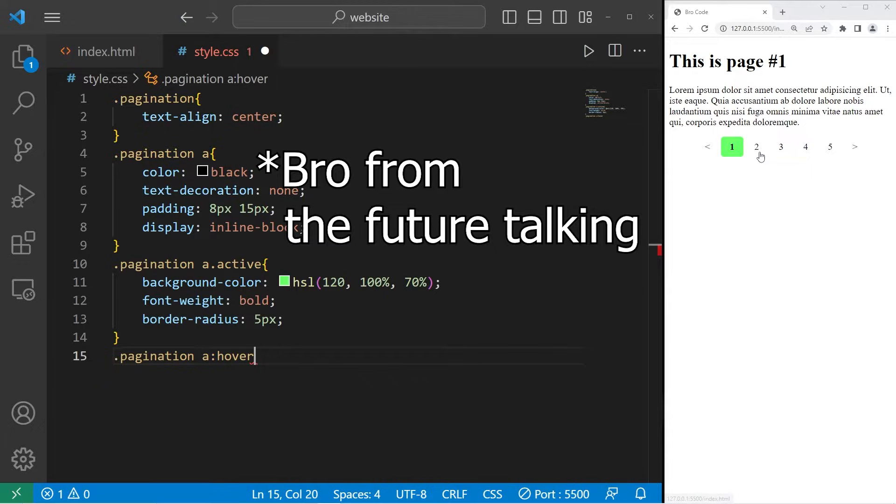
{"action": "mouse_move", "coordinate": [824, 154]}
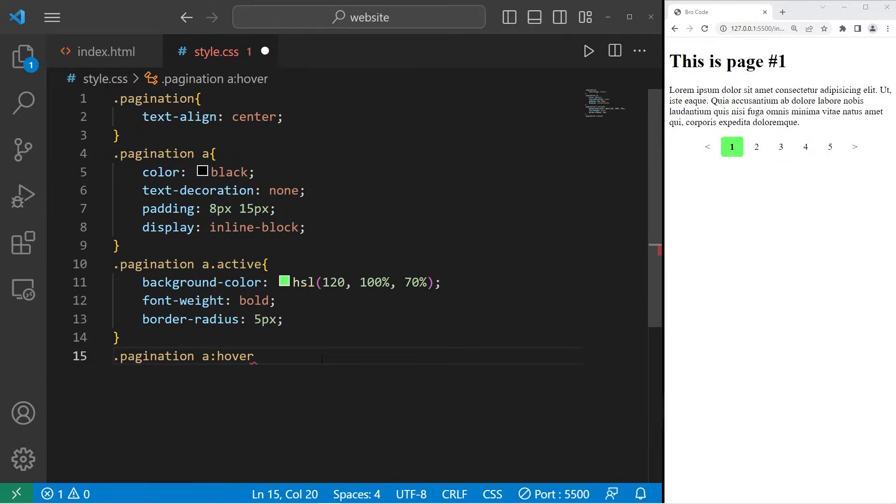
{"action": "type", "text": ":not"}
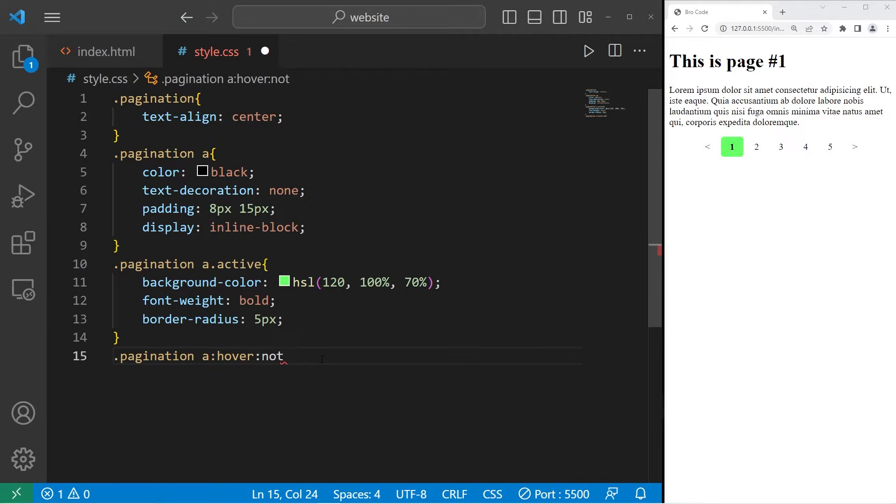
{"action": "type", "text": "("}
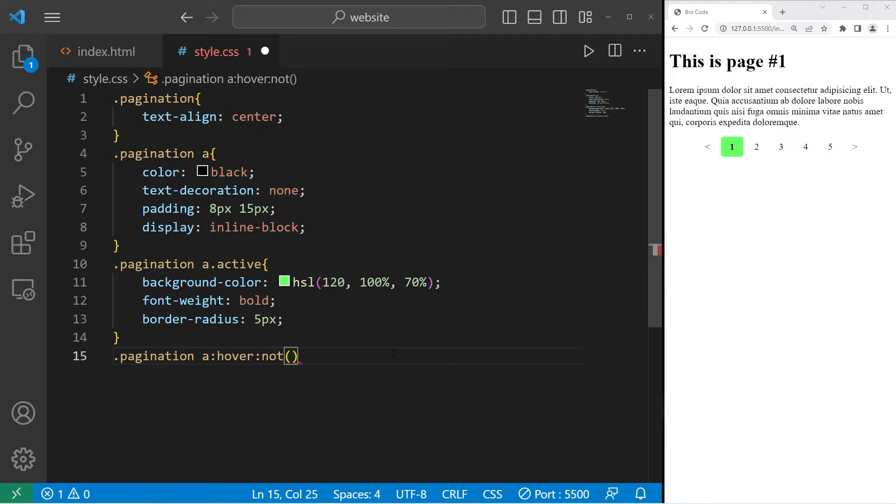
{"action": "type", "text": ".active"}
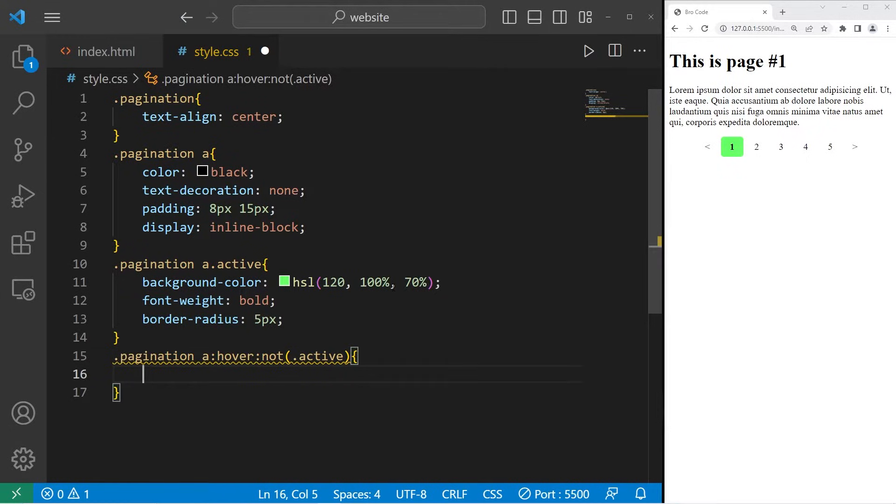
{"action": "type", "text": "background-color: hsl(120, 100%, 70%);"}
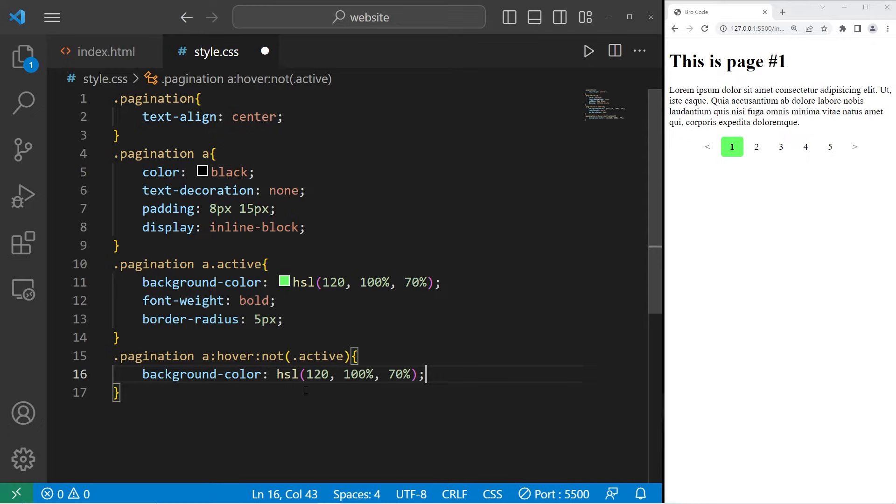
{"action": "left_click", "coordinate": [283, 374]}
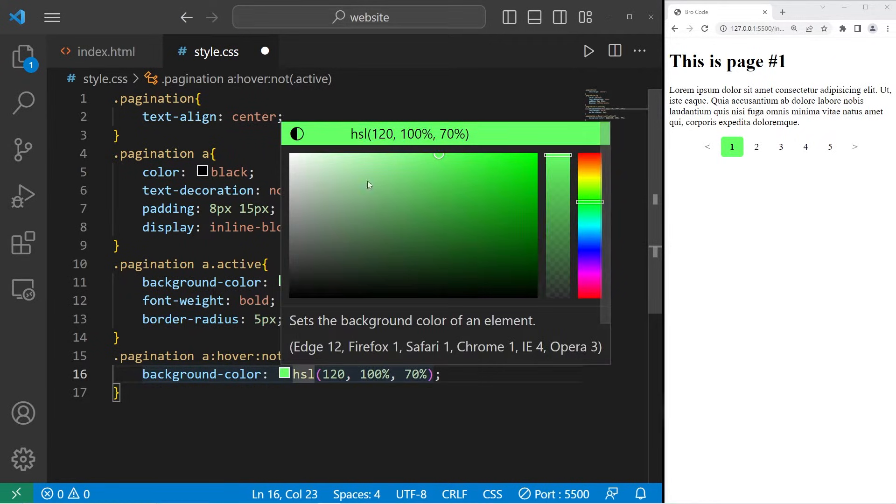
Step: Pick light grey hsl(0, 0%, 77%) for the hover background with 5px radius, then show index.html
{"action": "left_click_drag", "start_coordinate": [439, 155], "coordinate": [292, 202]}
{"action": "type", "text": "border-radius: 5px;"}
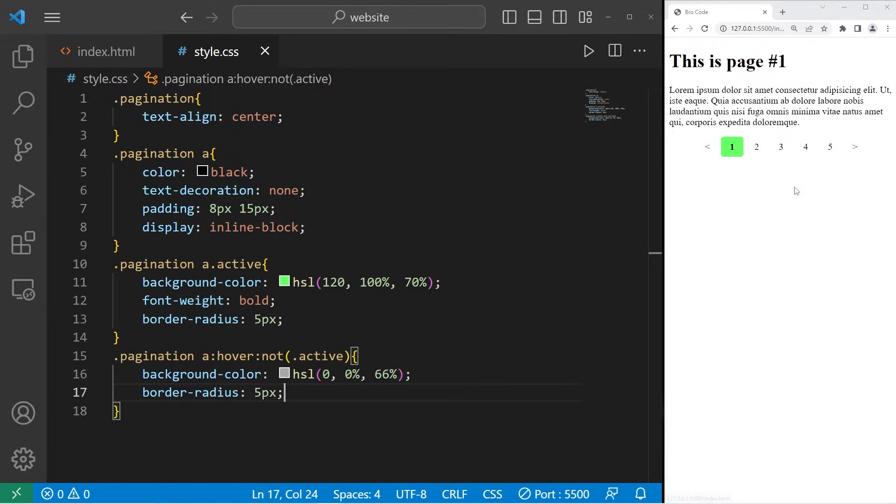
{"action": "mouse_move", "coordinate": [784, 159]}
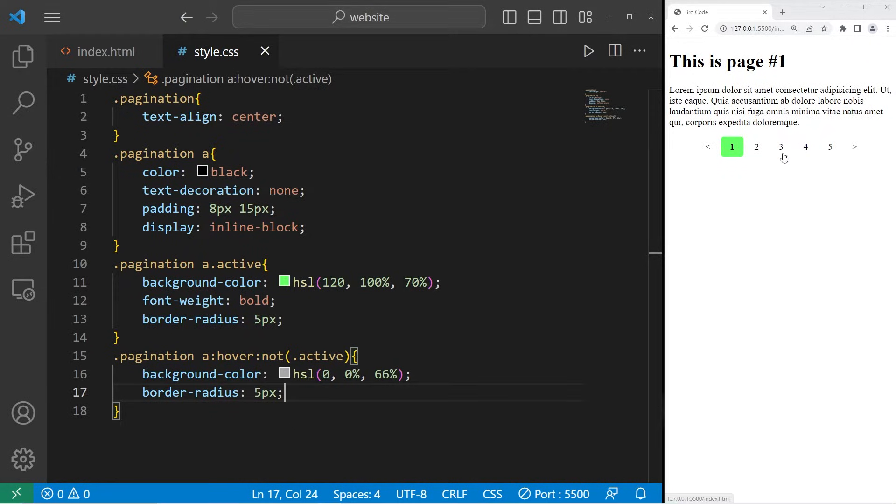
{"action": "mouse_move", "coordinate": [830, 147]}
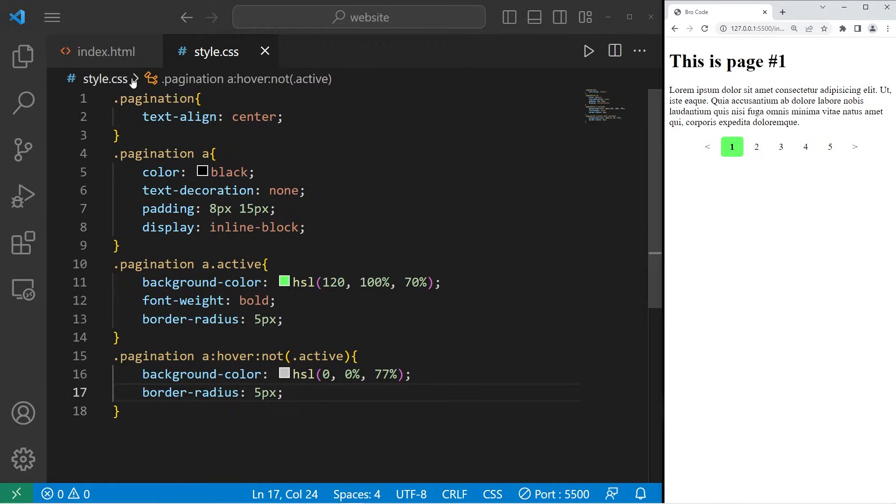
{"action": "left_click", "coordinate": [105, 52]}
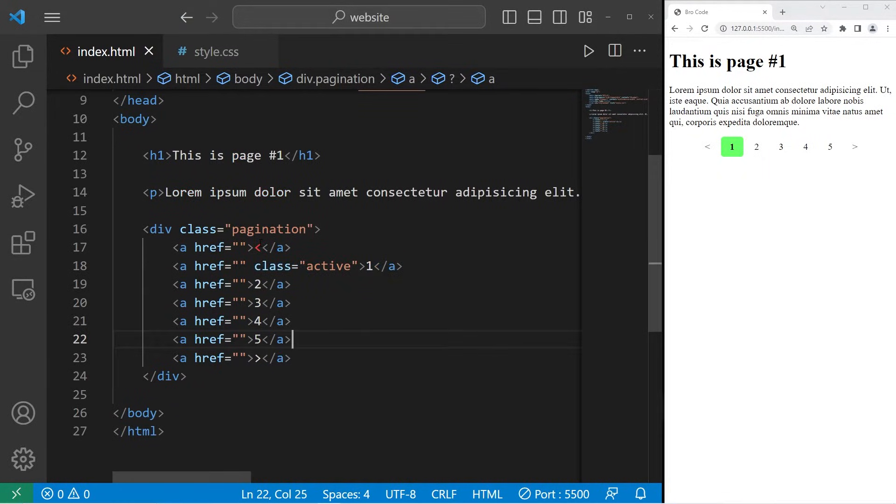
Step: Point link 1 to index.html and link 2 to page2.html
{"action": "left_click", "coordinate": [331, 266]}
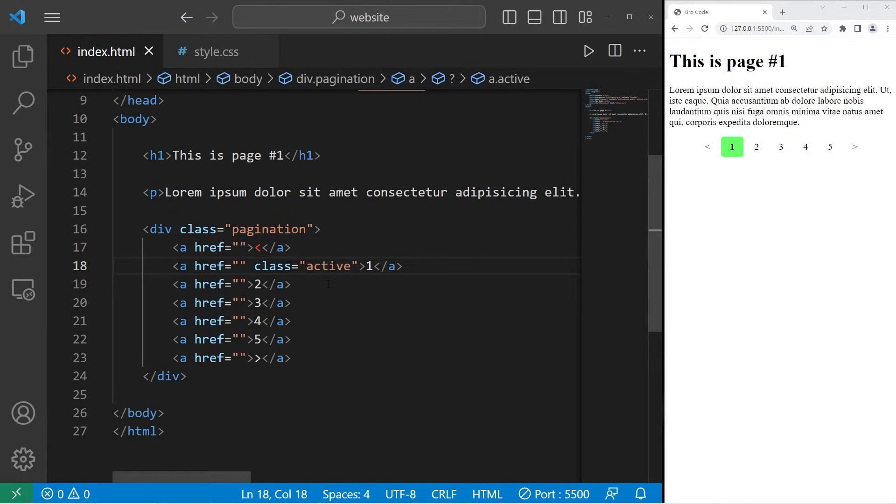
{"action": "type", "text": "index.htm"}
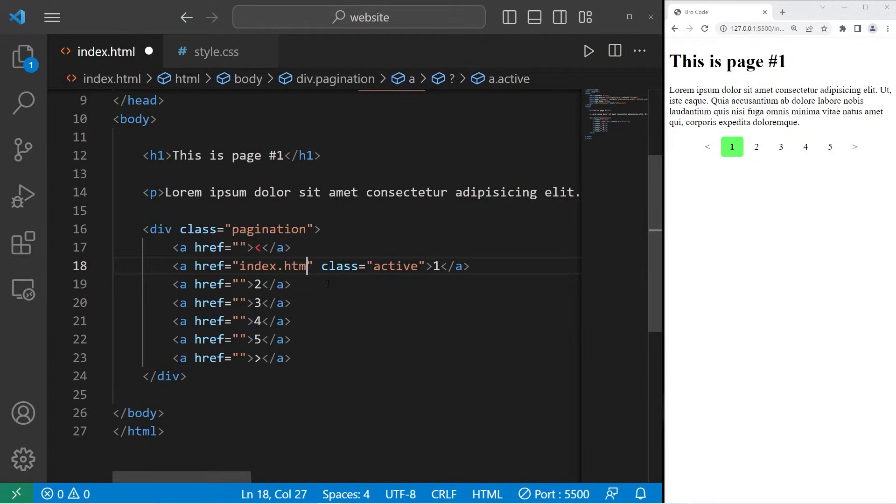
{"action": "type", "text": "l"}
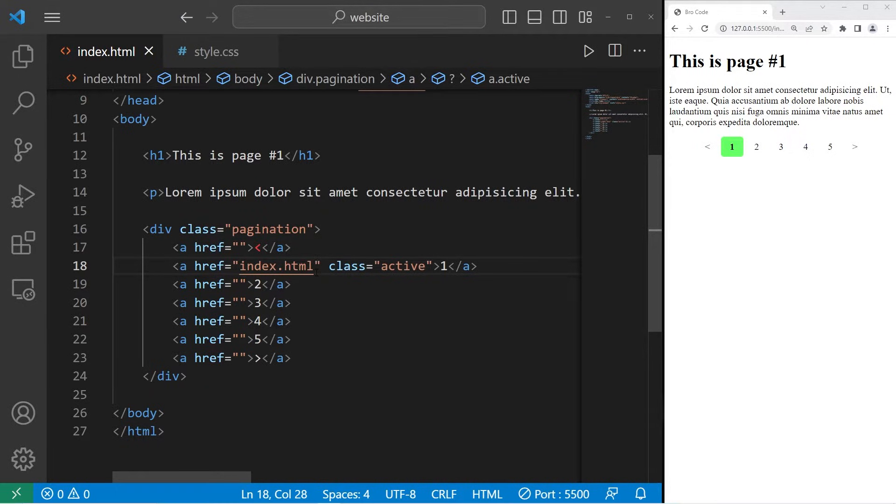
{"action": "left_click", "coordinate": [241, 284]}
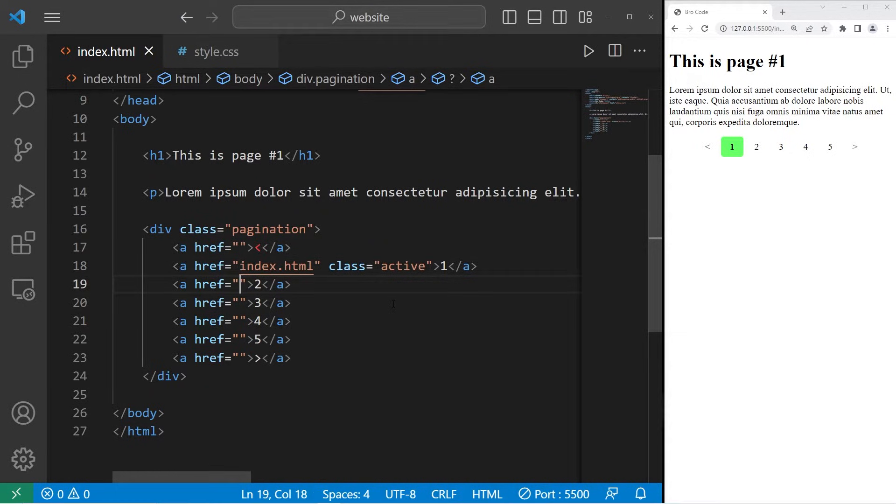
{"action": "type", "text": "page2.html"}
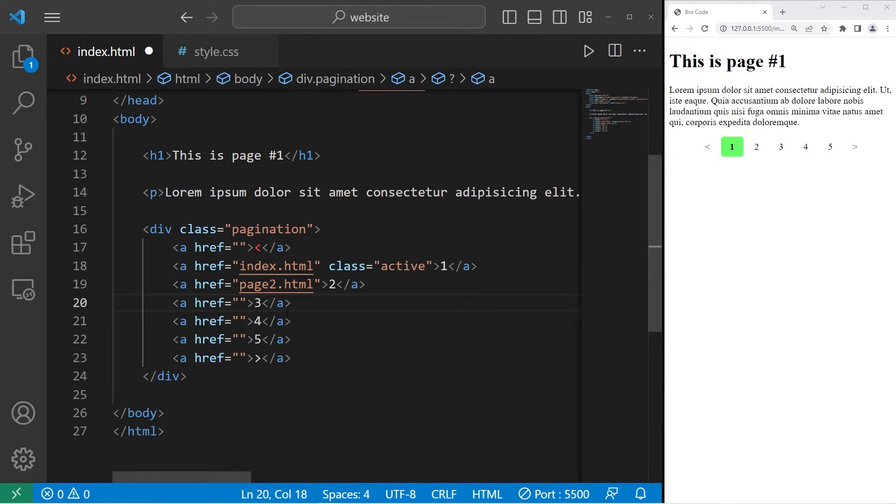
Step: Point links 3, 4 and 5 to page3.html, page4.html and page5.html
{"action": "type", "text": "page3.html"}
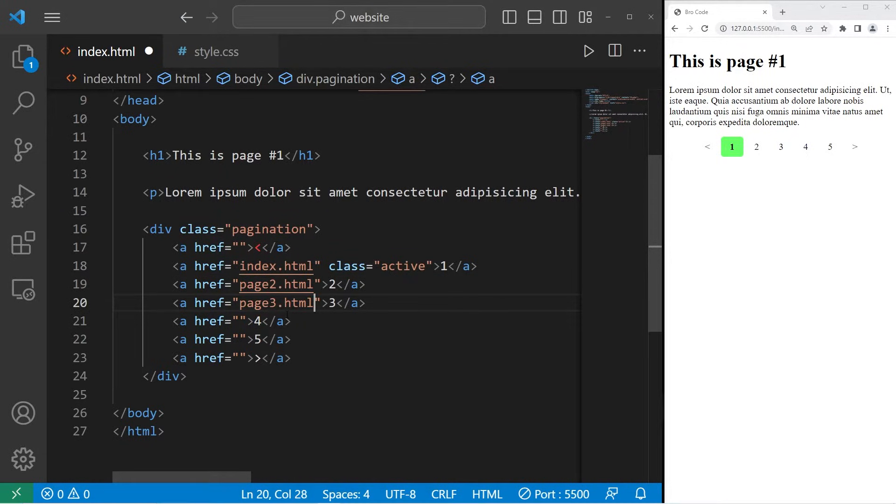
{"action": "type", "text": "page4.html"}
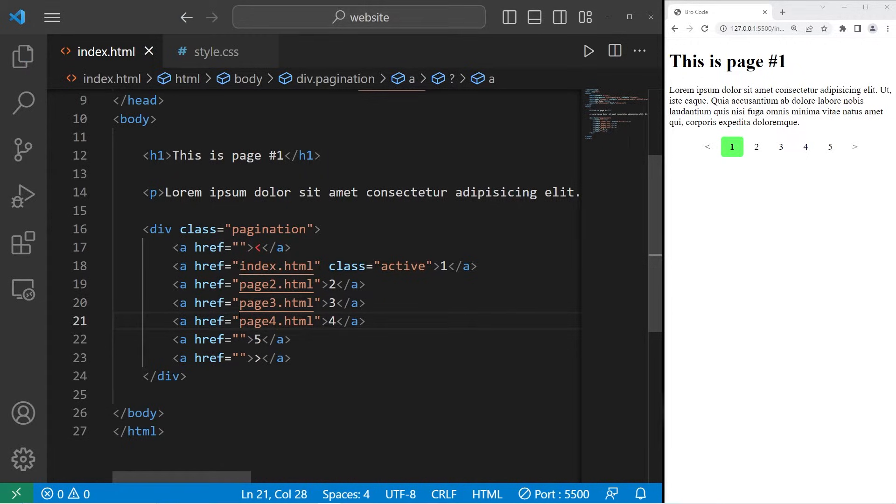
{"action": "type", "text": "page"}
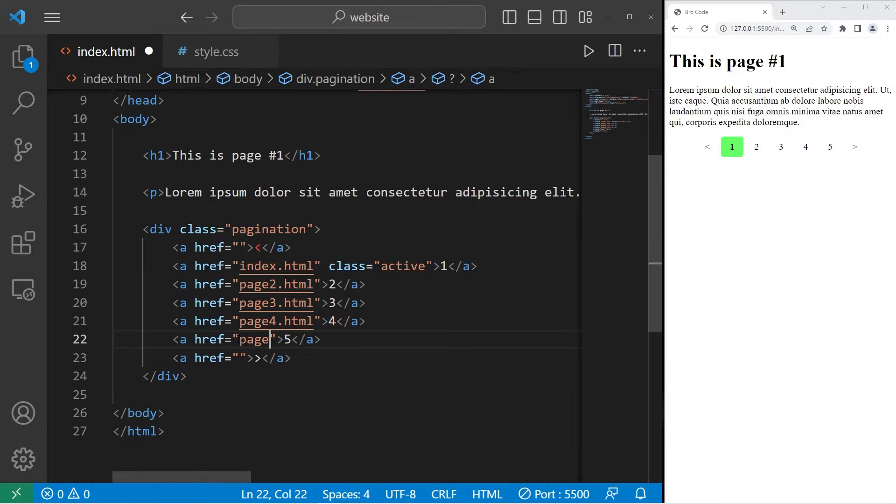
{"action": "type", "text": "5.html"}
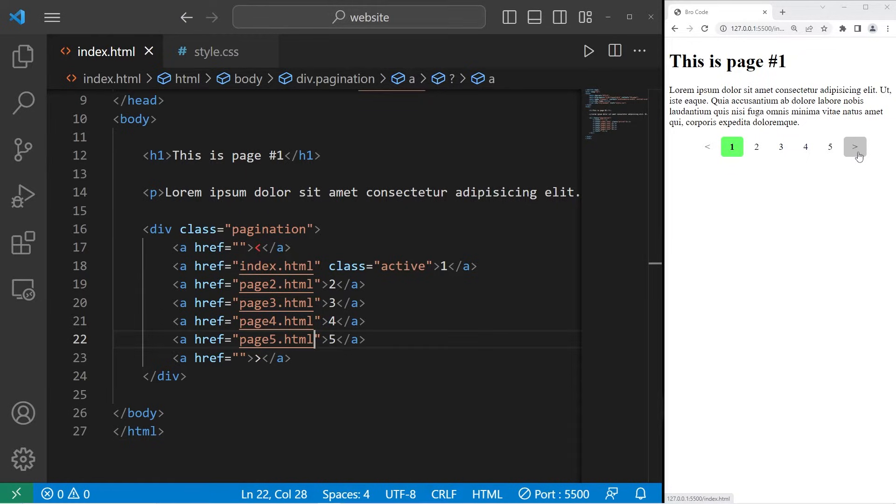
{"action": "left_click", "coordinate": [340, 246]}
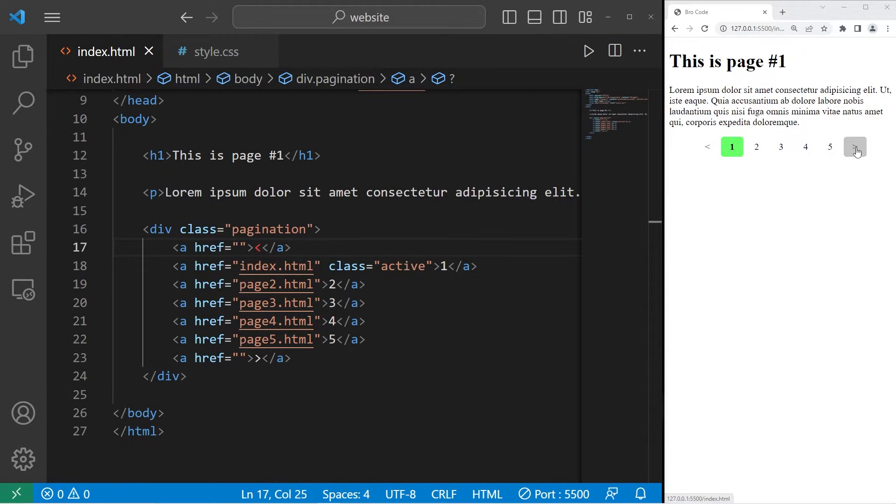
{"action": "mouse_move", "coordinate": [842, 170]}
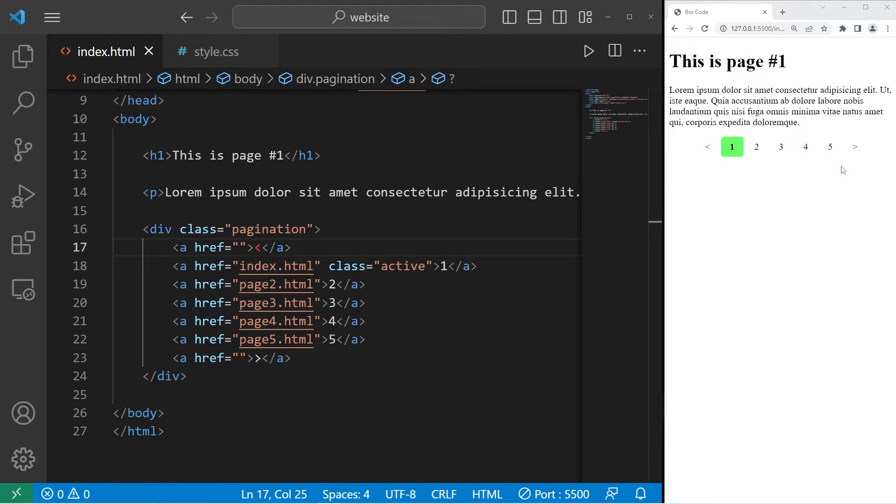
{"action": "mouse_move", "coordinate": [856, 147]}
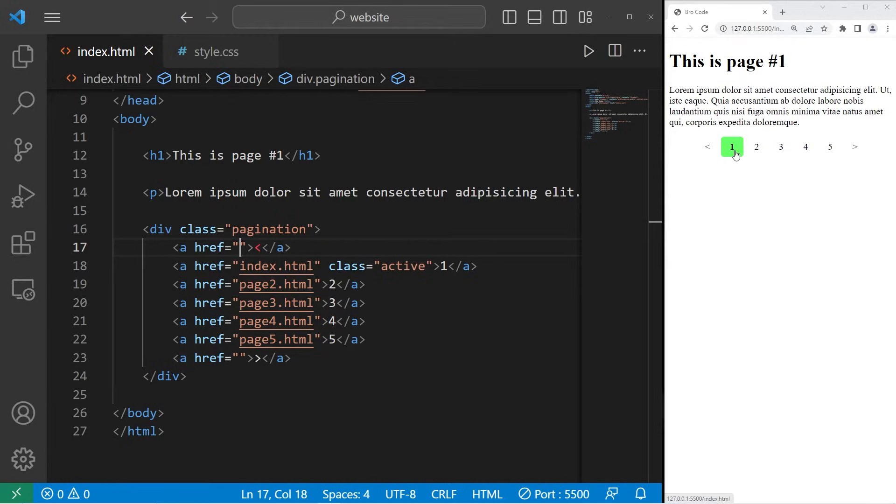
{"action": "mouse_move", "coordinate": [854, 147]}
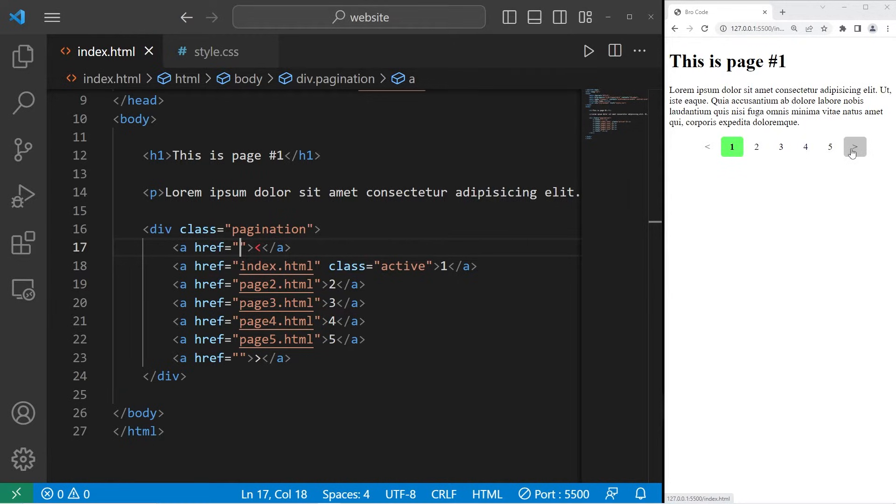
Step: Point the forward arrow link to page2.html
{"action": "left_click", "coordinate": [854, 147]}
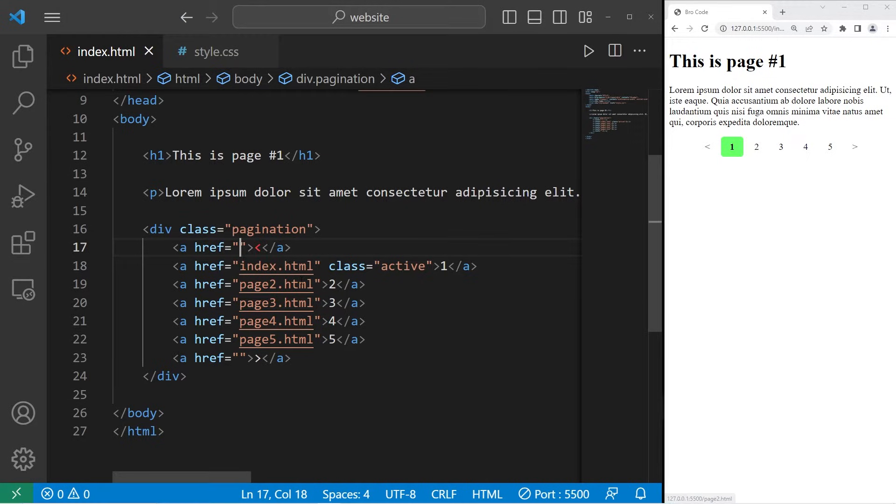
{"action": "left_click", "coordinate": [241, 358]}
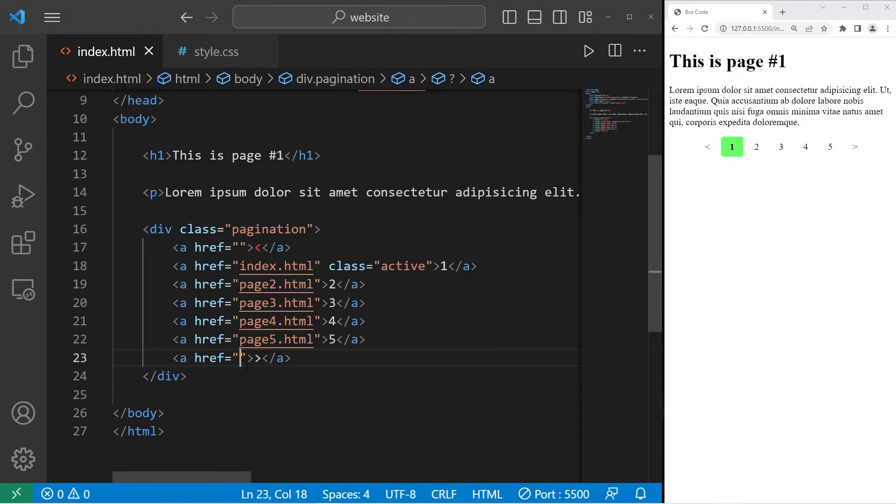
{"action": "type", "text": "page2.html"}
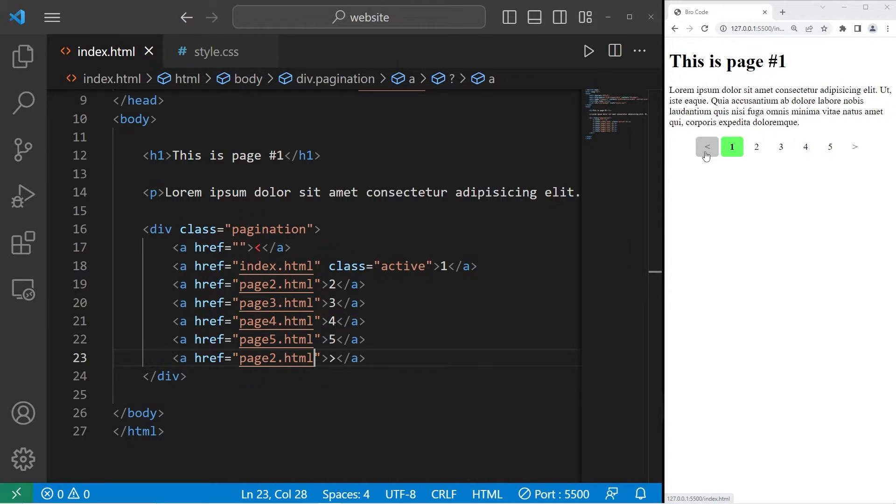
Step: Point the back arrow link to index.html and show the Explorer file list
{"action": "left_click", "coordinate": [240, 246]}
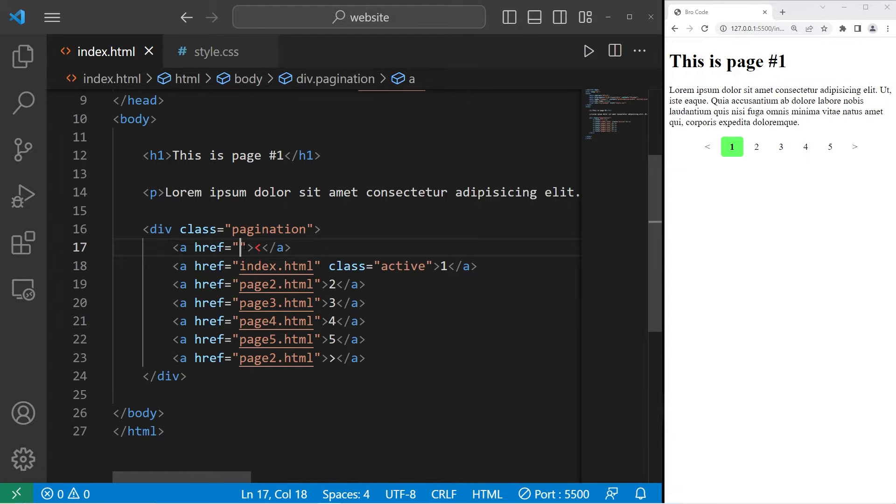
{"action": "double_click", "coordinate": [277, 266]}
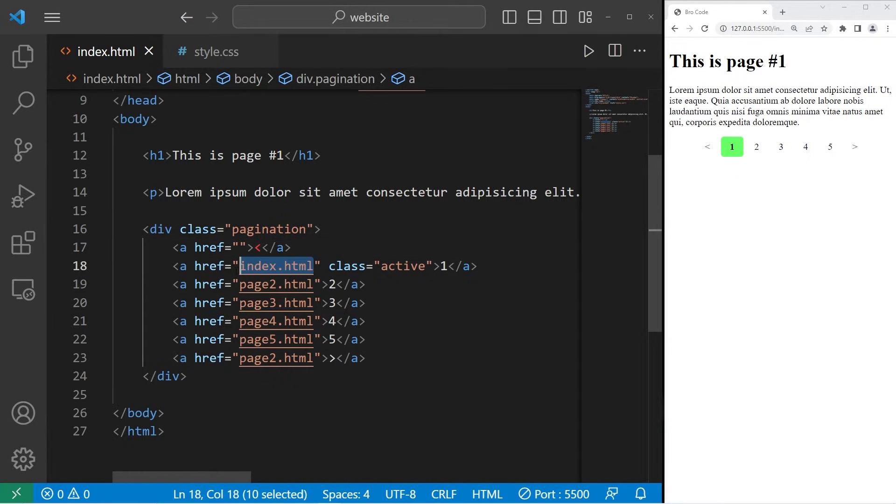
{"action": "type", "text": "index.html"}
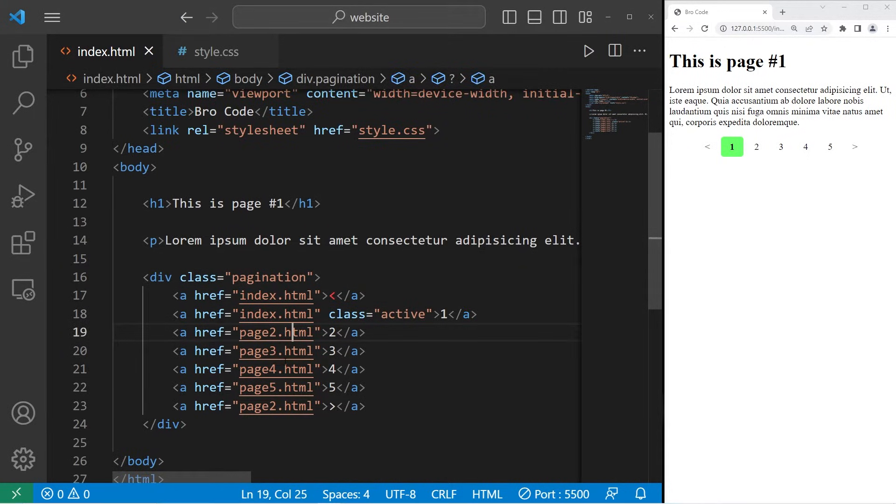
{"action": "left_click", "coordinate": [22, 56]}
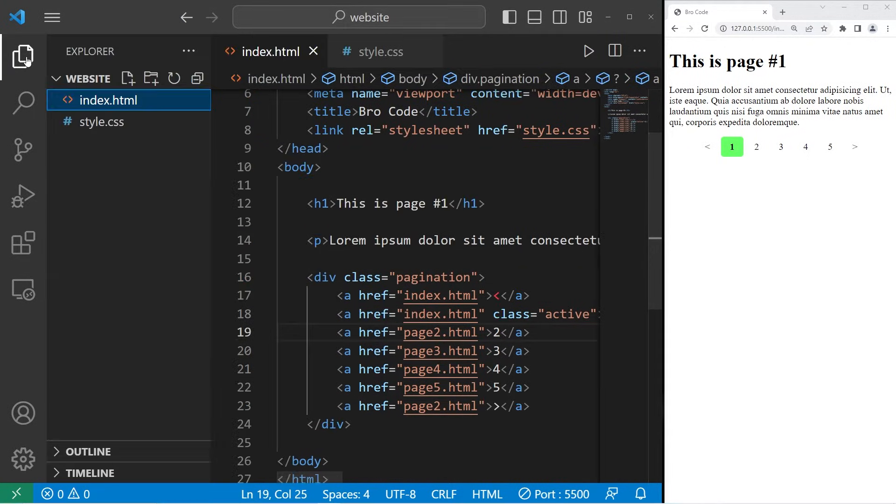
Step: Duplicate index.html in Explorer as page2.html through page5.html
{"action": "right_click", "coordinate": [105, 100]}
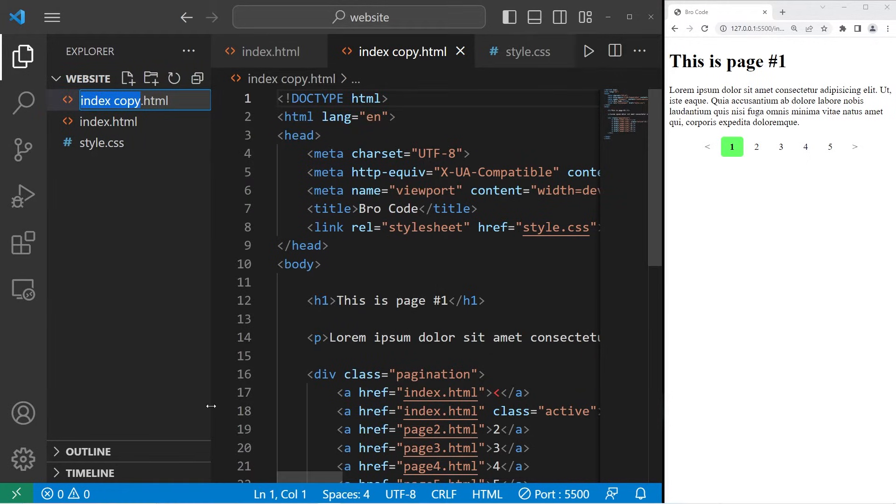
{"action": "type", "text": "page2.html"}
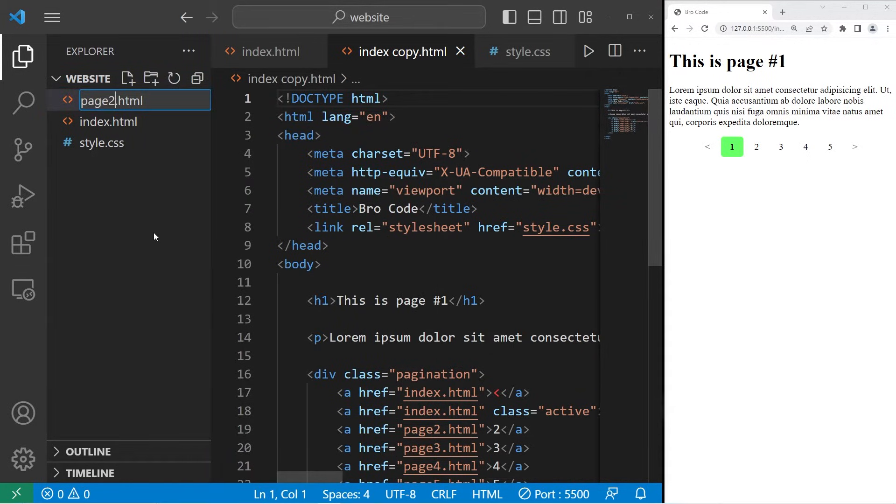
{"action": "right_click", "coordinate": [112, 122]}
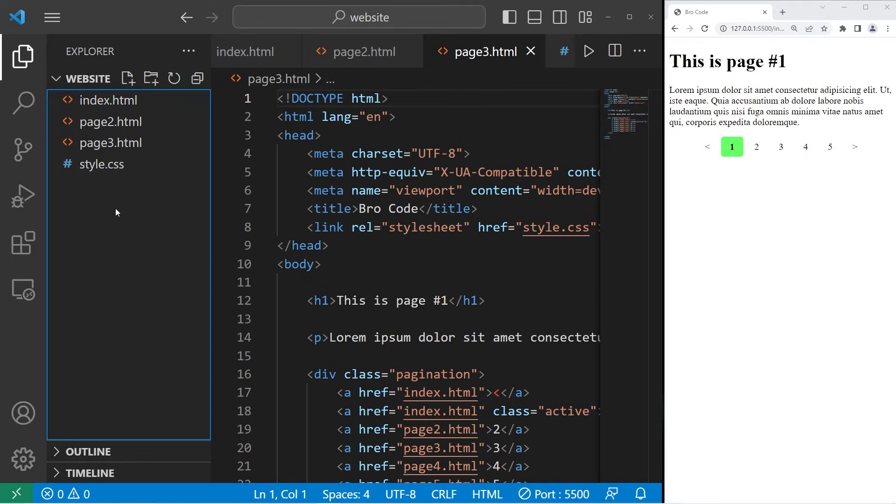
{"action": "right_click", "coordinate": [108, 121]}
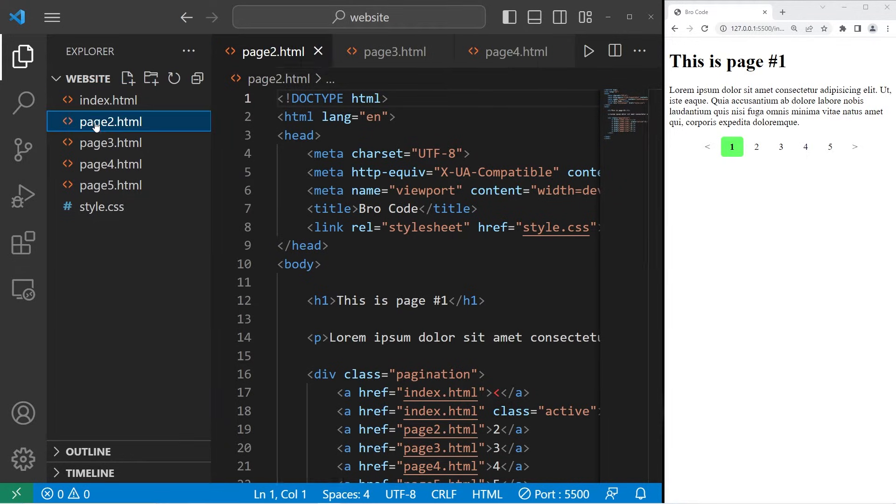
Step: Remove the active class from link 1 in page2.html and retarget its forward arrow to page3.html
{"action": "scroll", "scroll_direction": "down", "scroll_amount": 3}
{"action": "type", "text": "2"}
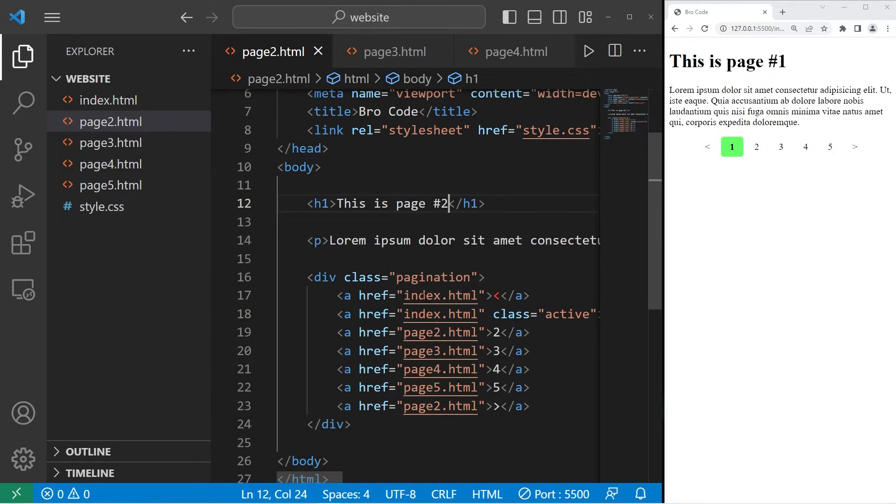
{"action": "double_click", "coordinate": [439, 296]}
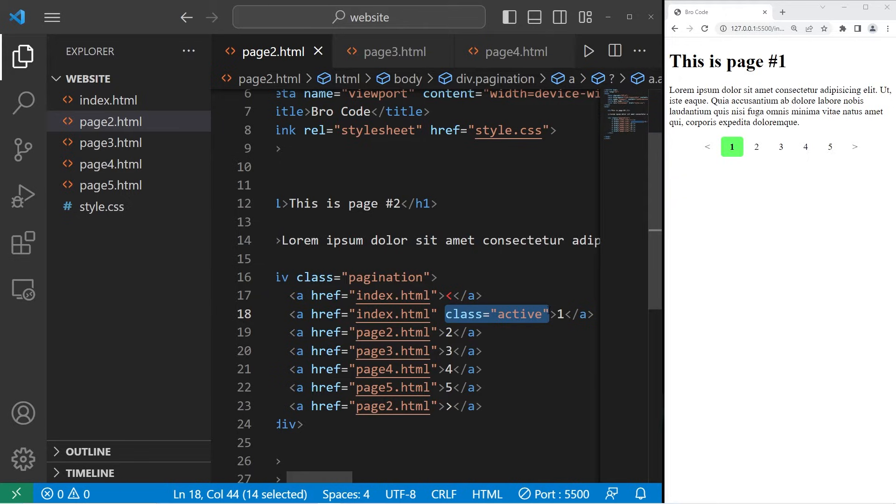
{"action": "key", "text": "Delete"}
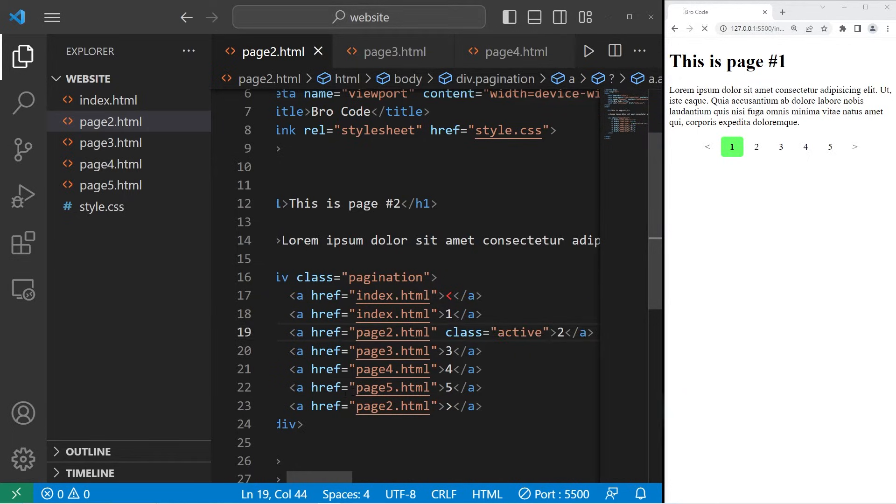
{"action": "double_click", "coordinate": [388, 406]}
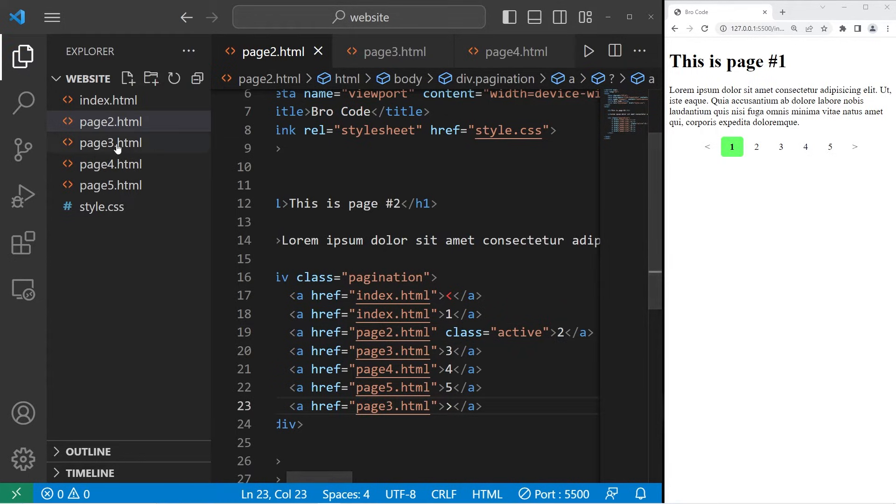
Step: In page3.html set the back arrow to page2.html and move class="active" to link 3
{"action": "left_click", "coordinate": [111, 142]}
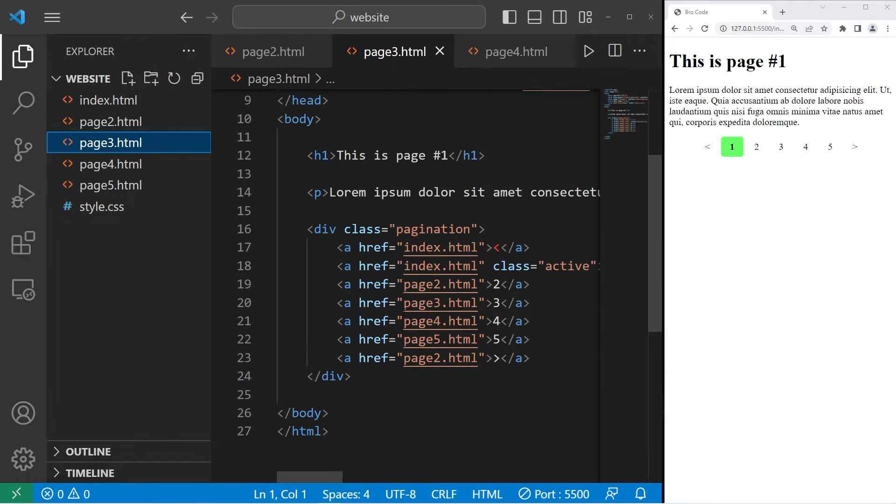
{"action": "double_click", "coordinate": [439, 284]}
{"action": "type", "text": "page2"}
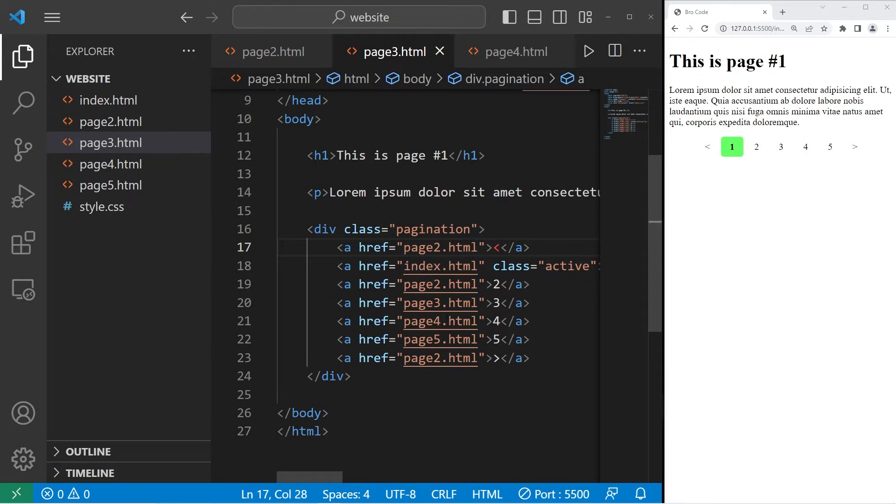
{"action": "scroll", "scroll_direction": "right", "scroll_amount": 3}
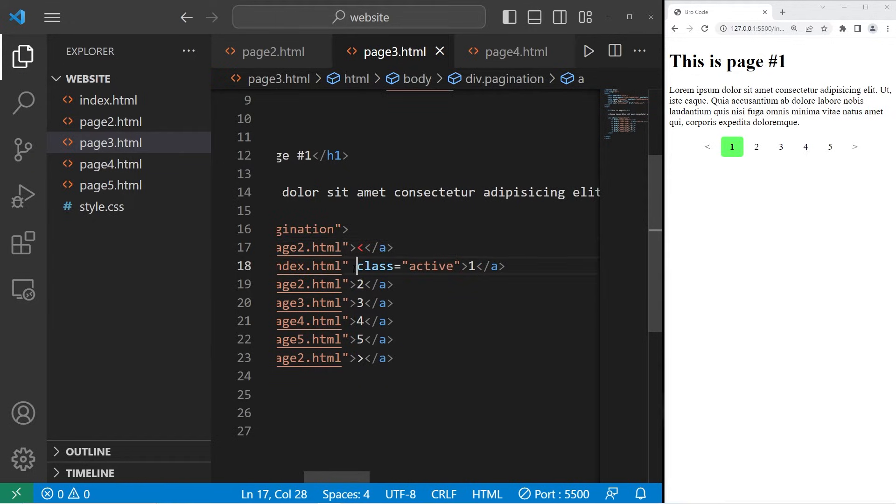
{"action": "key", "text": "Backspace"}
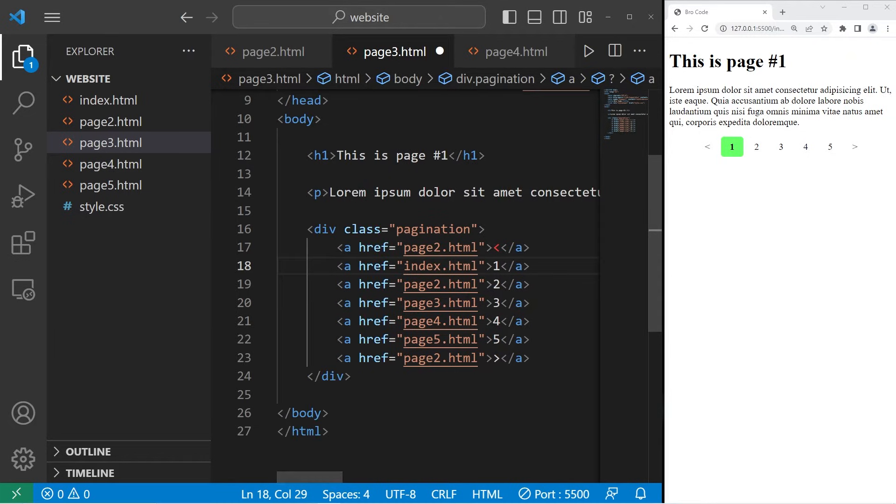
{"action": "type", "text": "class=\"active\""}
{"action": "left_click", "coordinate": [438, 358]}
{"action": "type", "text": "4"}
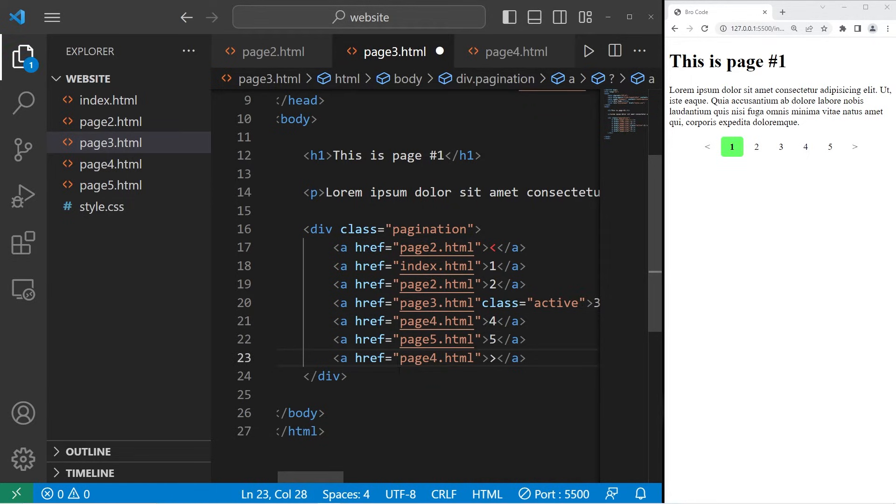
Step: Update page 3's heading number and switch to page4.html
{"action": "double_click", "coordinate": [439, 156]}
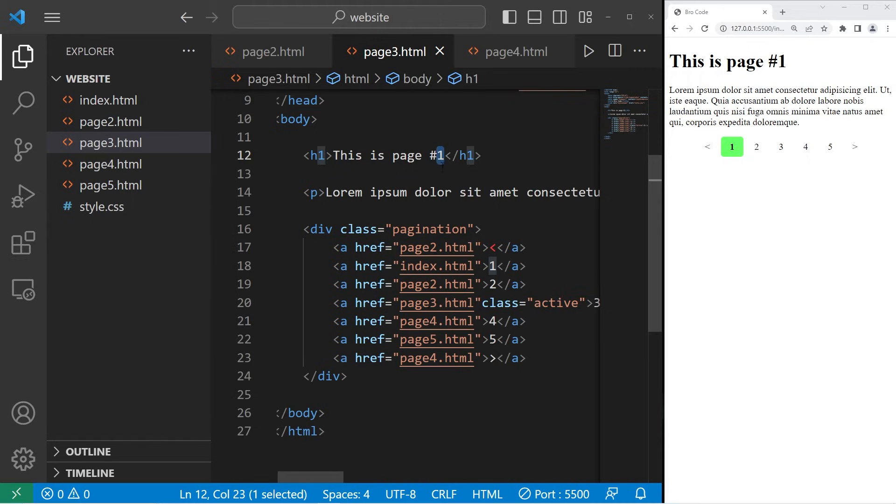
{"action": "left_click", "coordinate": [272, 50]}
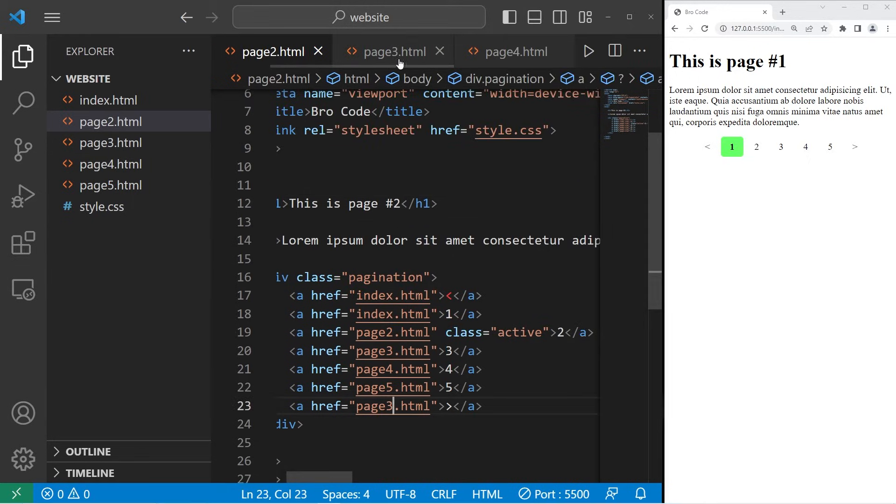
{"action": "left_click", "coordinate": [393, 51]}
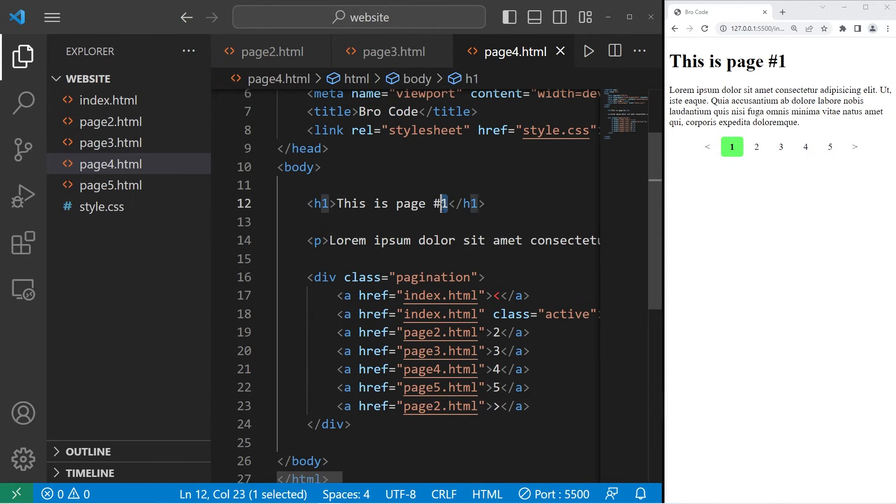
Step: Retitle page4.html as #4, set its back arrow to page3.html, then move to page5.html
{"action": "type", "text": "4"}
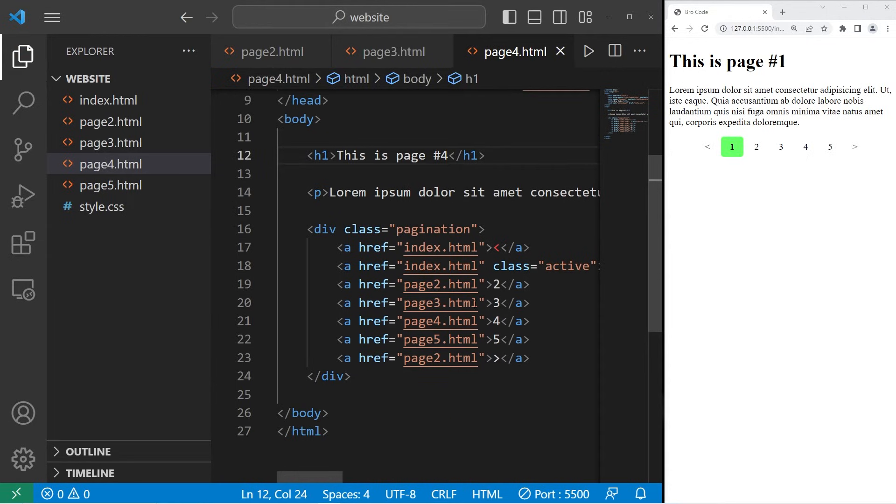
{"action": "double_click", "coordinate": [463, 248]}
{"action": "type", "text": "page3"}
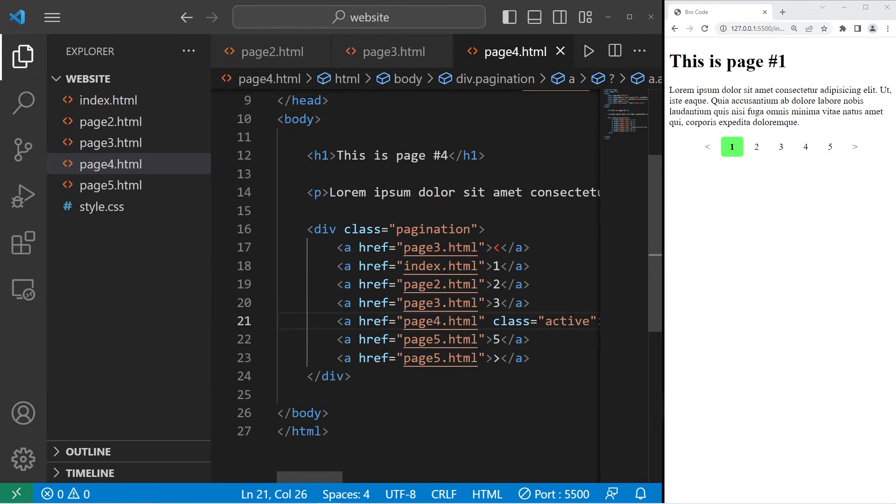
{"action": "left_click", "coordinate": [113, 185]}
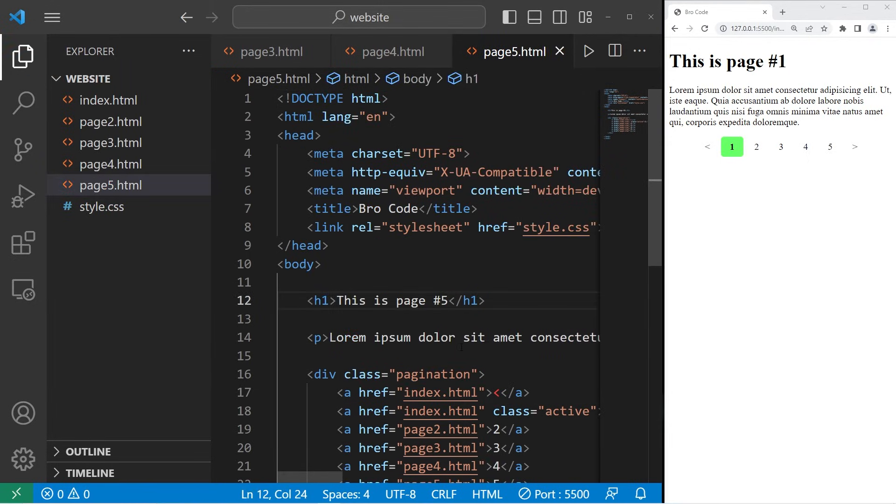
Step: In page5.html set the back arrow to page4.html, move class="active" to link 5, keep the forward arrow on page5.html, and save
{"action": "scroll", "scroll_direction": "down", "scroll_amount": 3}
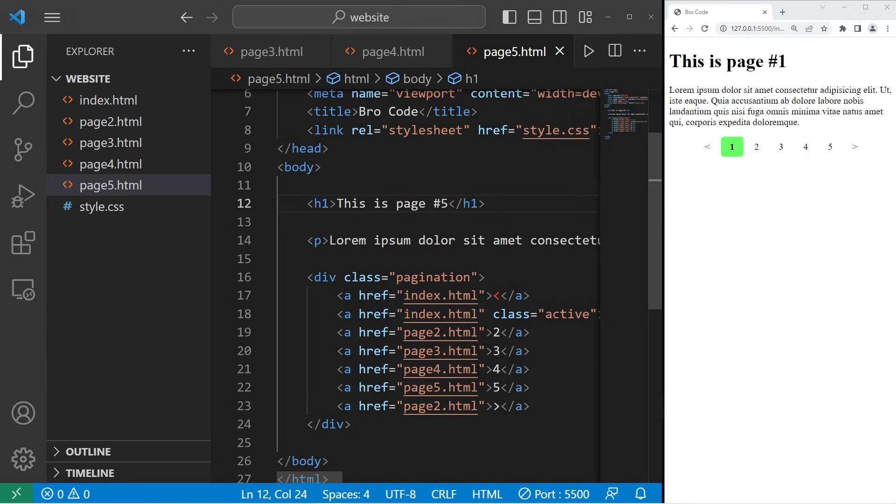
{"action": "double_click", "coordinate": [439, 296]}
{"action": "type", "text": "page4"}
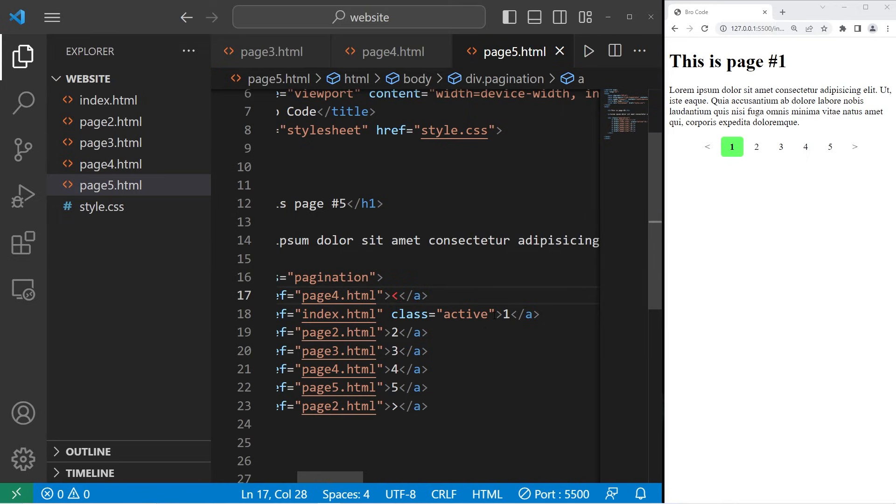
{"action": "left_click_drag", "start_coordinate": [386, 314], "coordinate": [493, 314]}
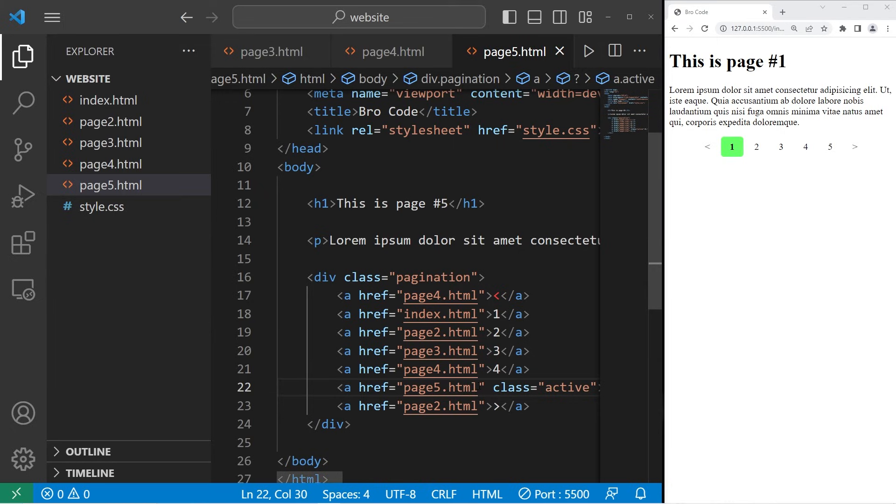
{"action": "double_click", "coordinate": [439, 386]}
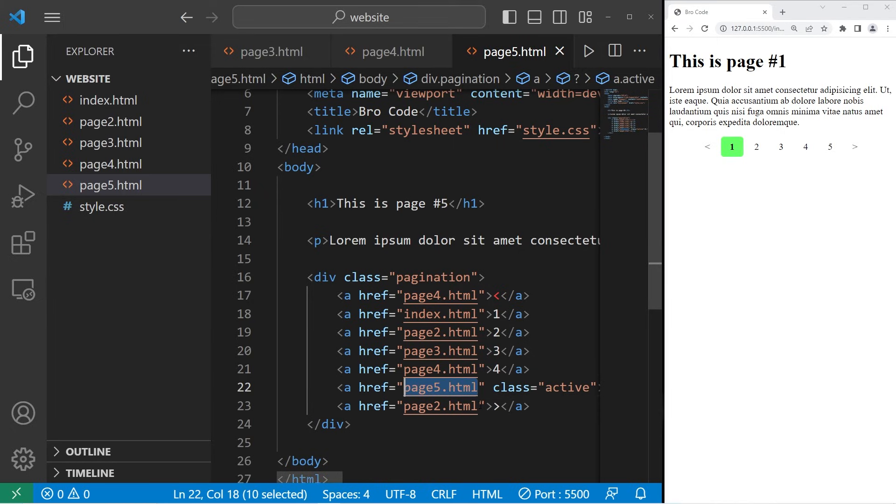
{"action": "type", "text": "page5.html"}
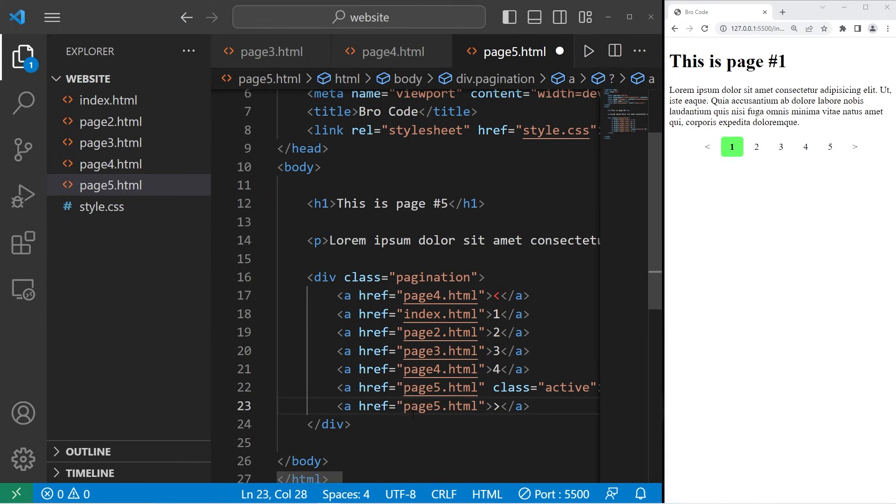
{"action": "key", "text": "ctrl+s"}
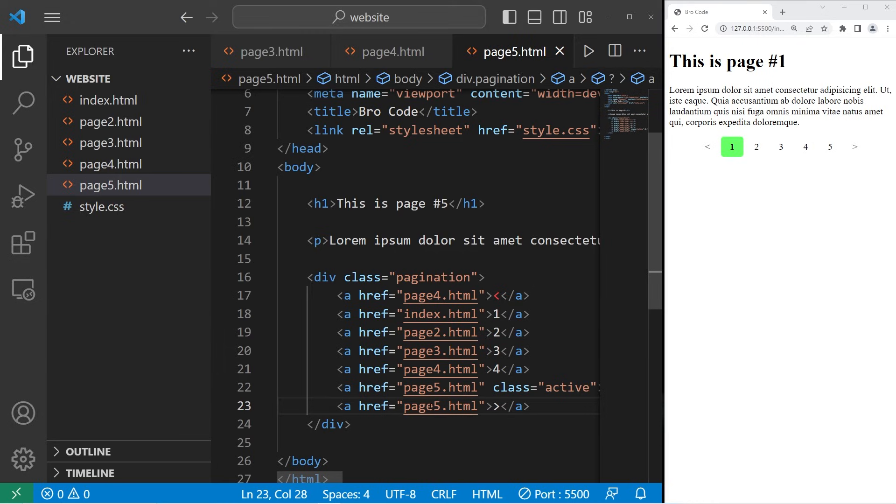
{"action": "mouse_move", "coordinate": [21, 57]}
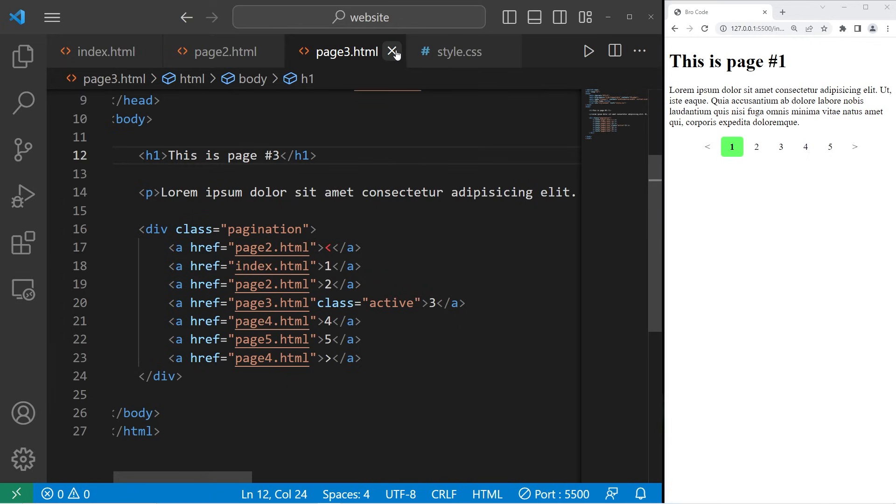
Step: Close the page3.html tab and jump between pages 1 and 3 in the preview
{"action": "left_click", "coordinate": [394, 51]}
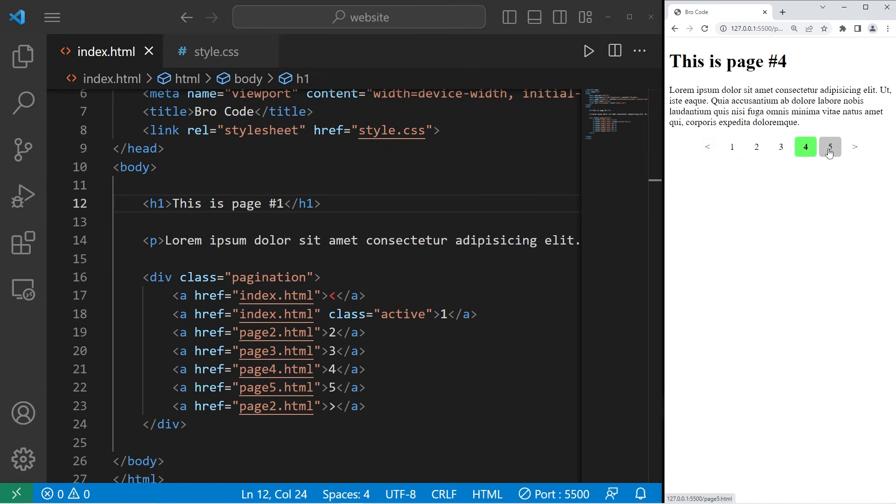
{"action": "left_click", "coordinate": [780, 147]}
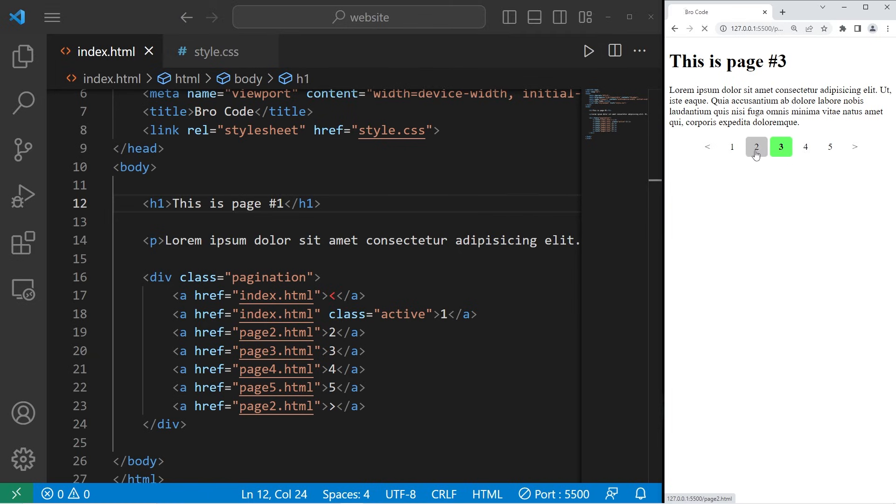
{"action": "left_click", "coordinate": [732, 146]}
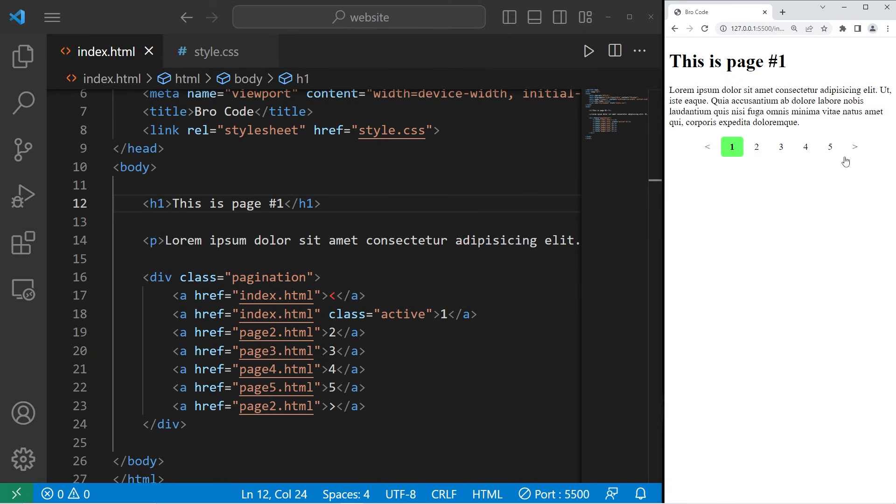
{"action": "left_click", "coordinate": [781, 147]}
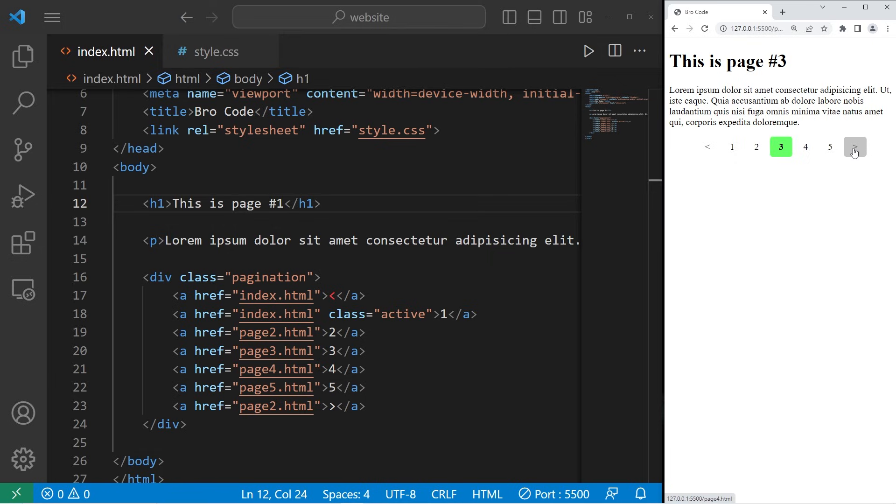
Step: Follow the forward and number links through pages 4, 1 and 2 to verify navigation
{"action": "left_click", "coordinate": [855, 147]}
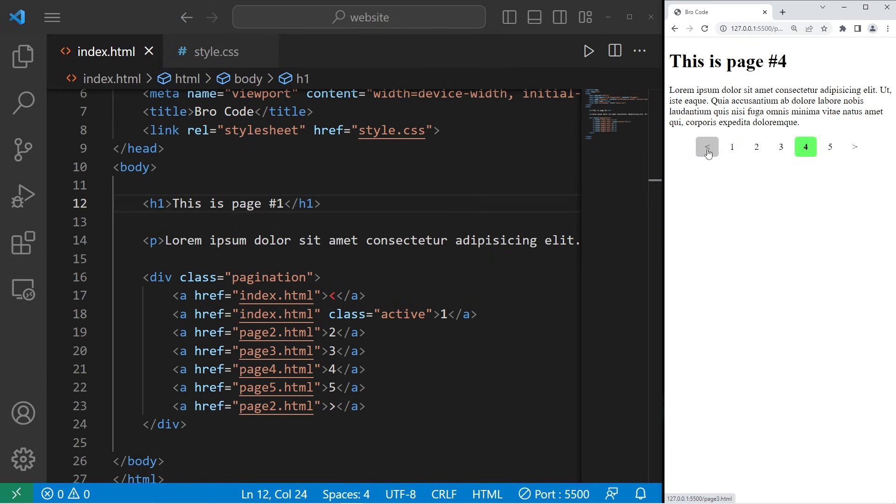
{"action": "left_click", "coordinate": [707, 146]}
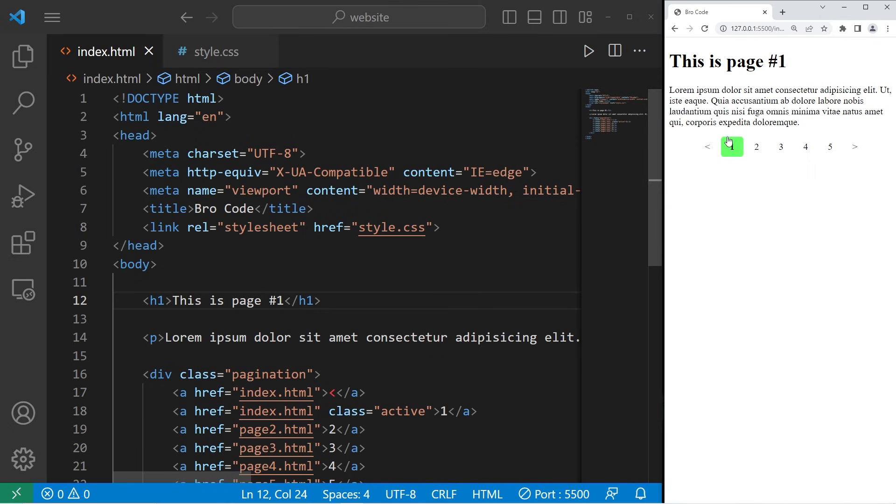
{"action": "left_click", "coordinate": [756, 147]}
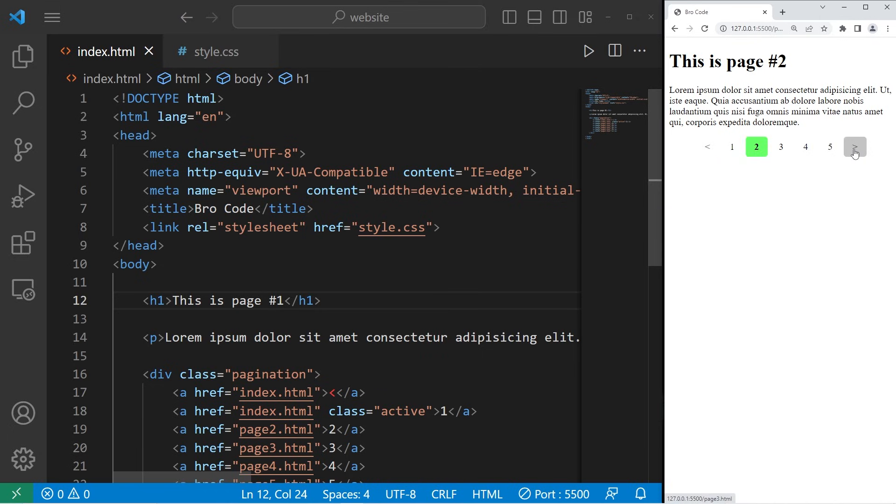